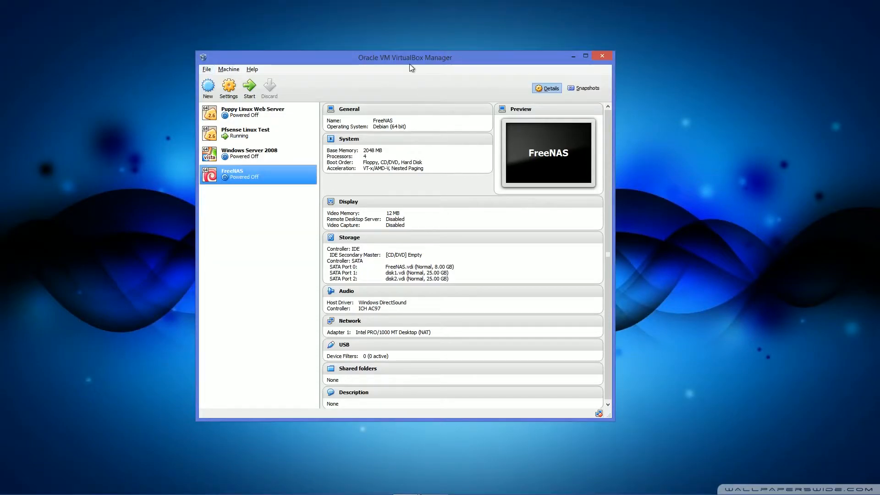
mouse_move(261, 175)
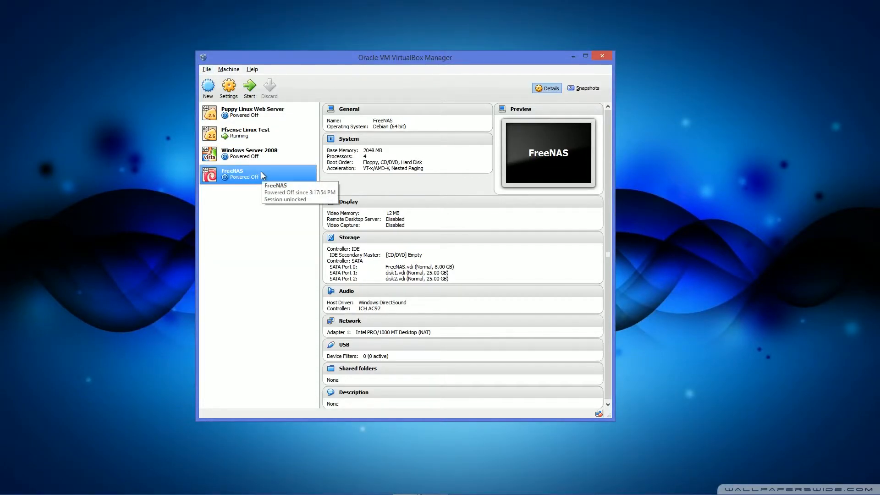
- Start the FreeNAS VM from VirtualBox Manager and position its window on the desktop
left_click(249, 88)
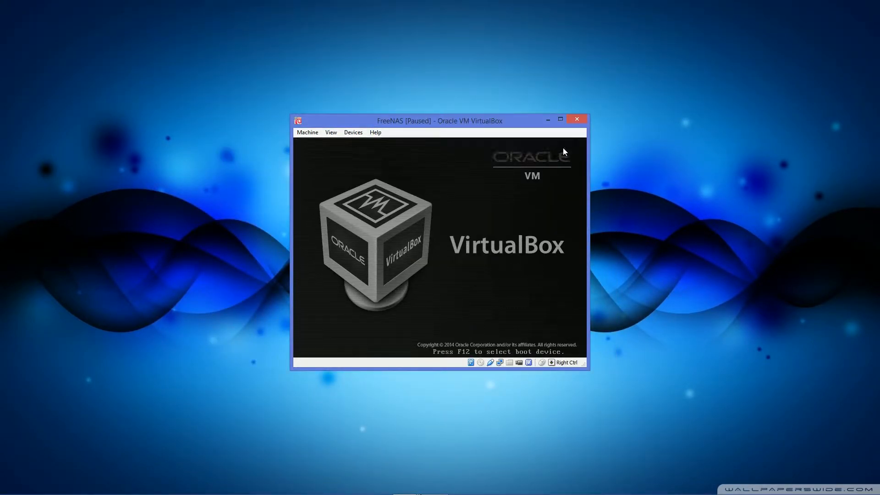
left_click_drag(440, 120, 431, 116)
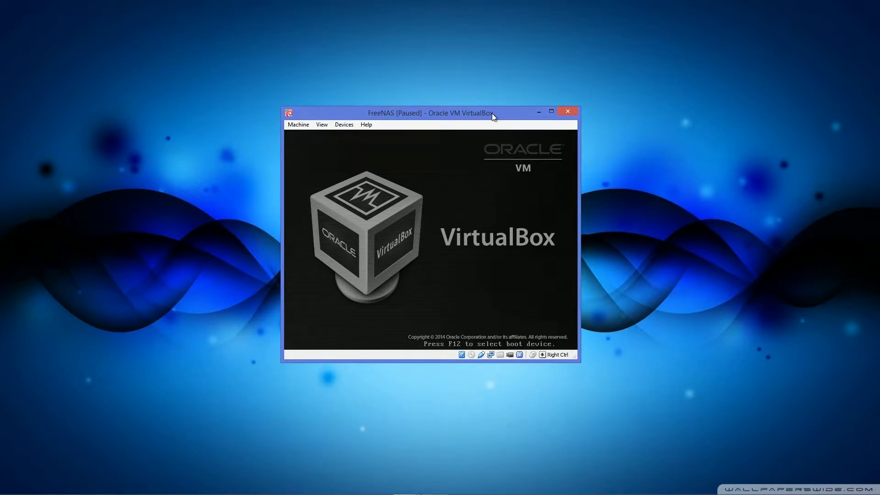
left_click_drag(494, 112, 491, 95)
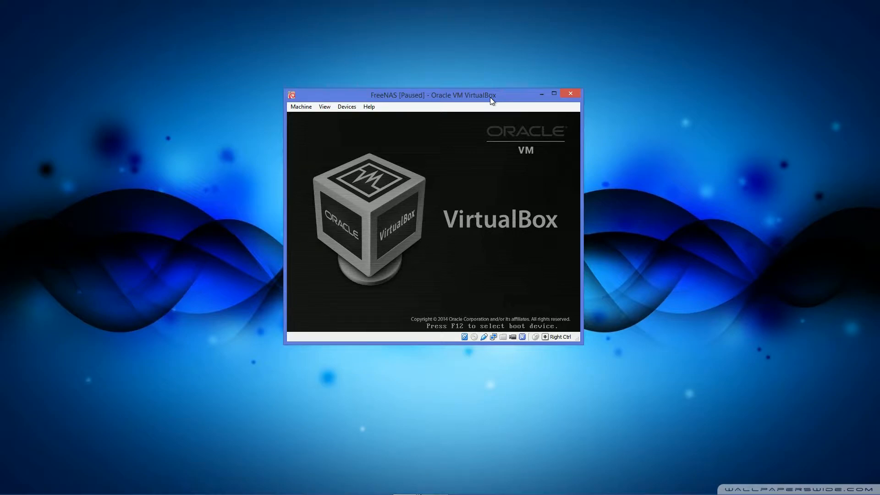
mouse_move(464, 98)
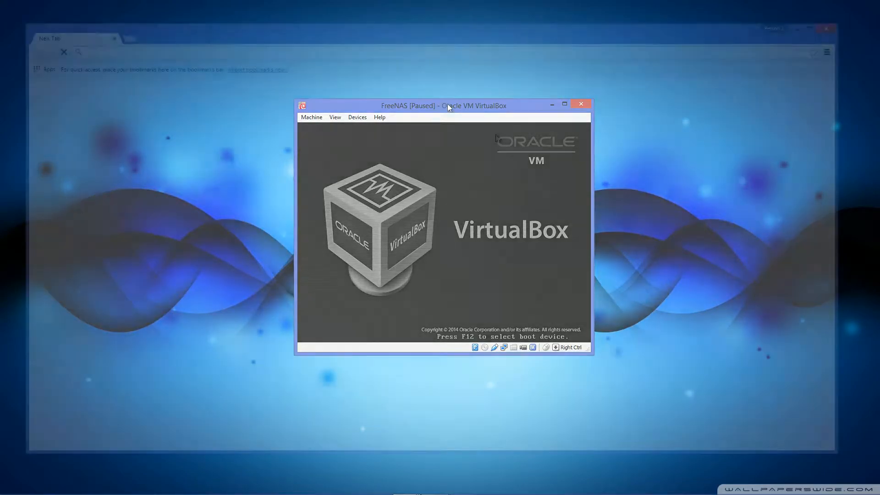
- Switch to Chrome and enter freenas.org in the new tab's address bar
left_click(581, 104)
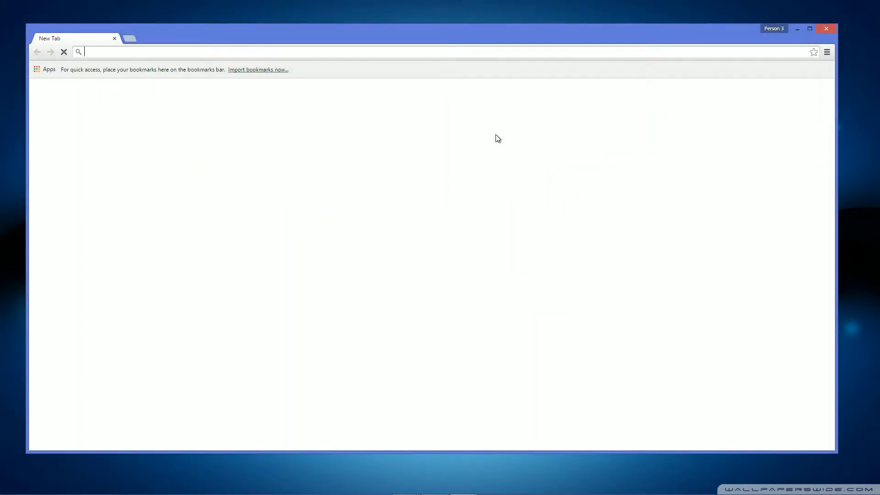
type("freenas.org")
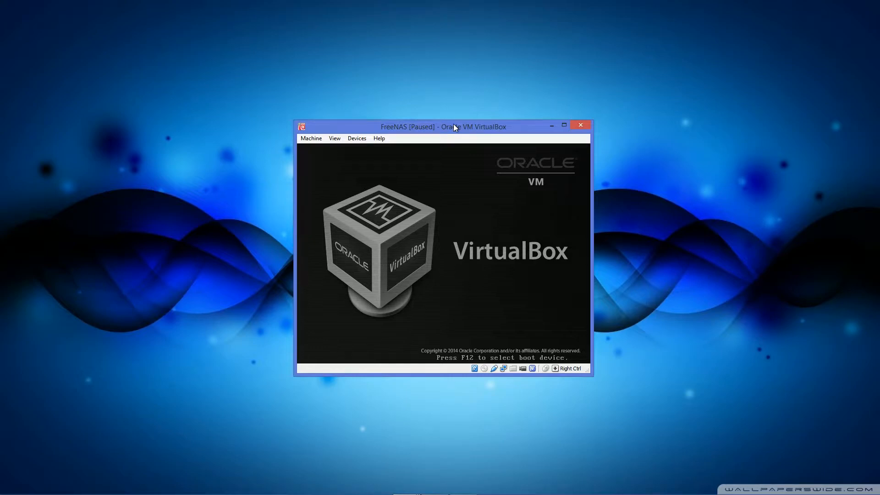
mouse_move(444, 121)
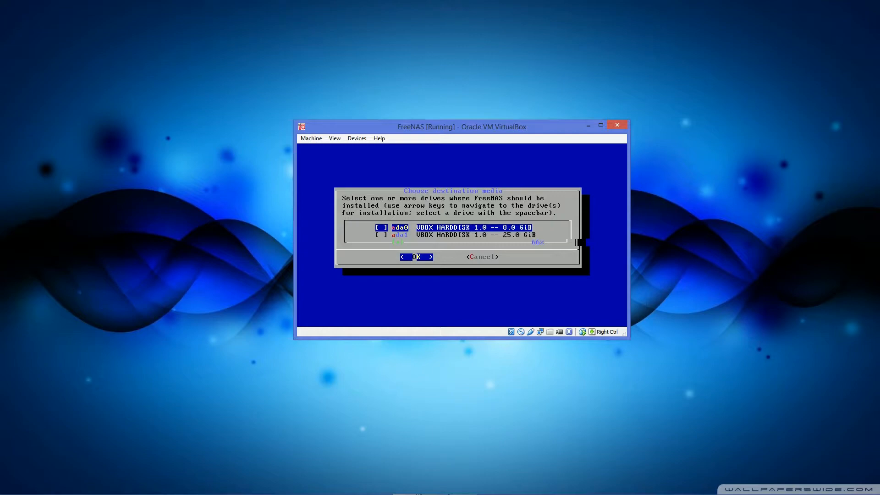
- Select the 8 GB ada0 drive as install target and enter and confirm the root password
key("space")
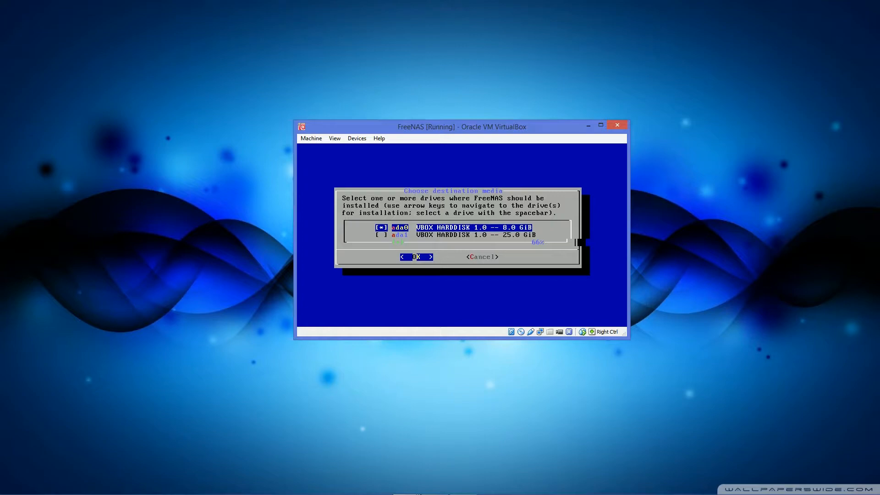
left_click(416, 257)
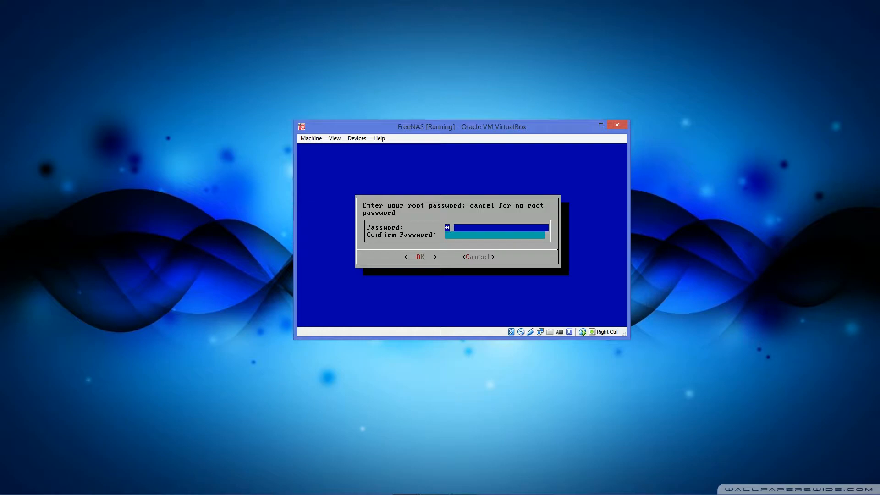
type("password")
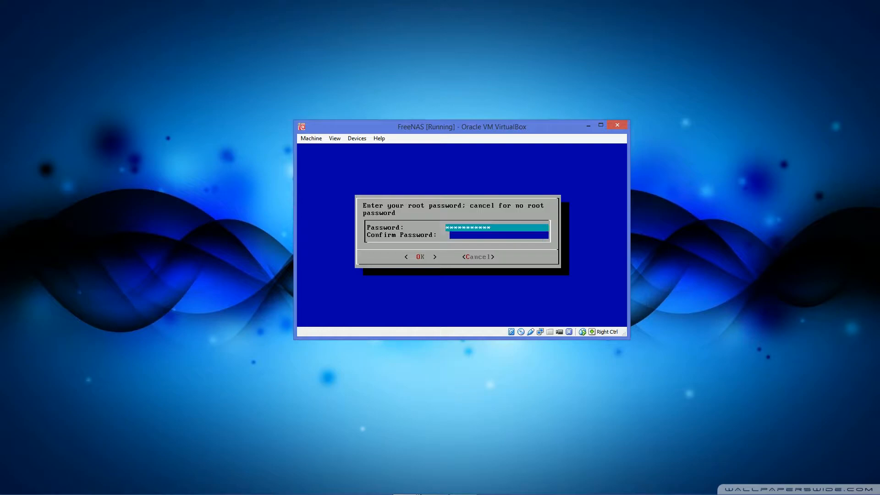
type("********")
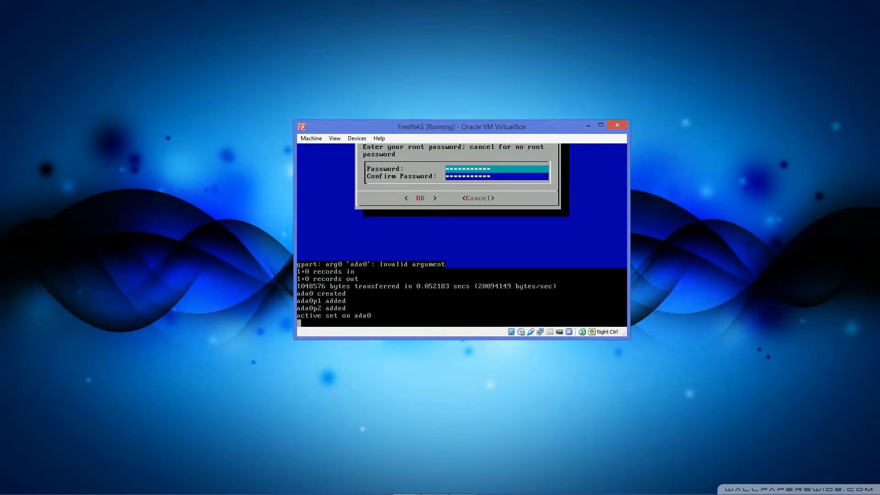
mouse_move(449, 137)
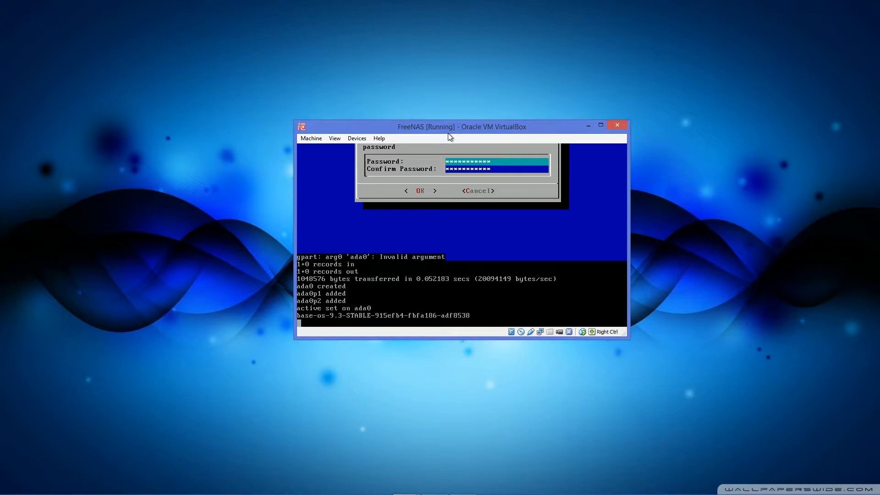
mouse_move(390, 100)
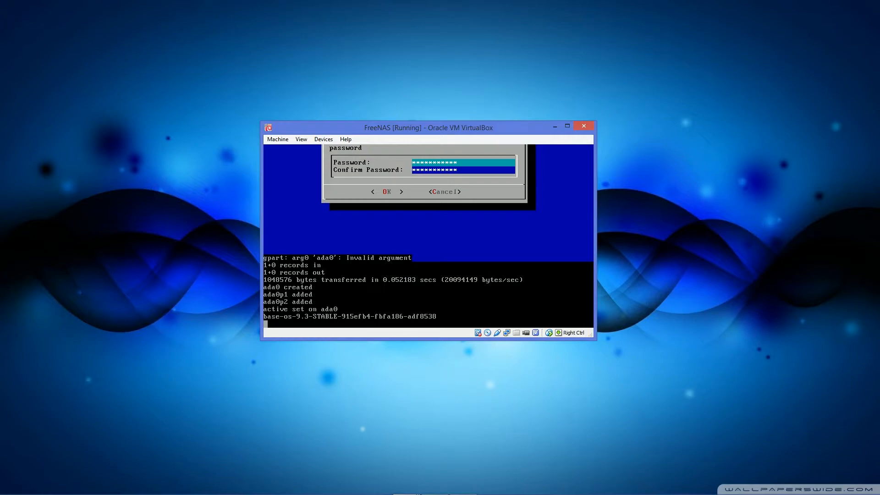
- Wait for the ada0 install to report success and the remove-CD-ROM prompt
left_click(386, 192)
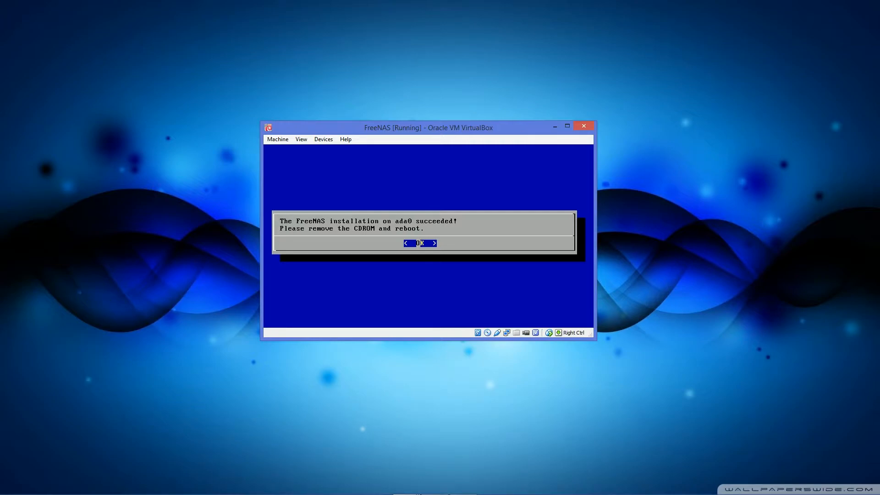
- Force-unmount the installer disc, acknowledge the success message, and choose Reboot System
left_click(323, 139)
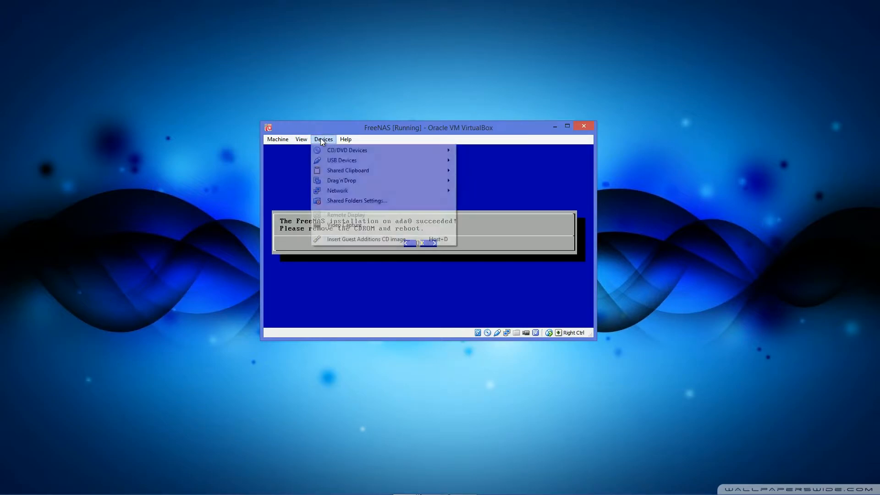
mouse_move(347, 150)
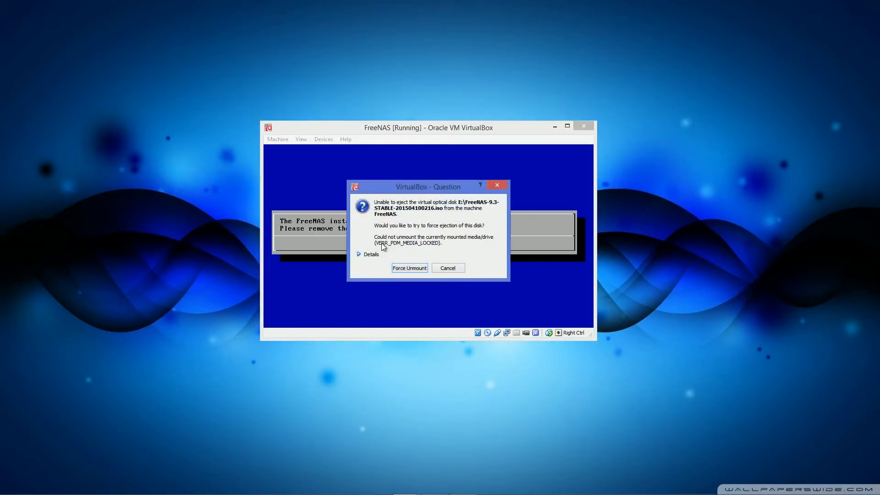
left_click(410, 267)
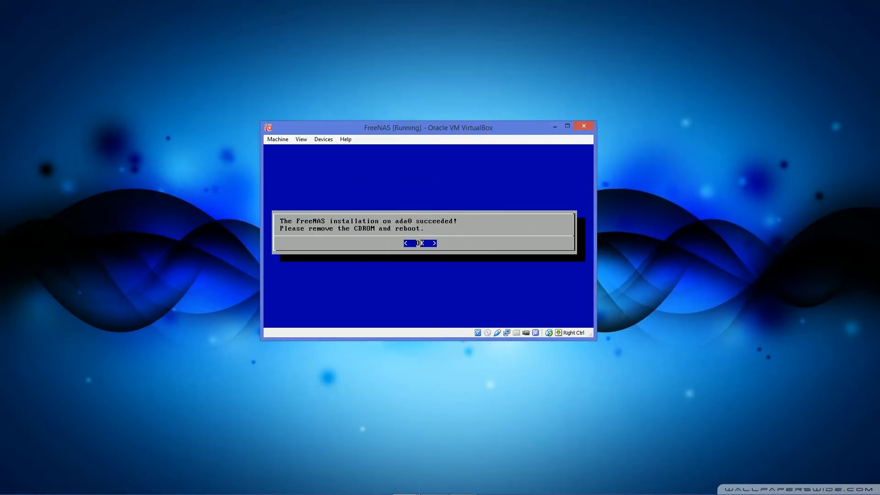
left_click(420, 243)
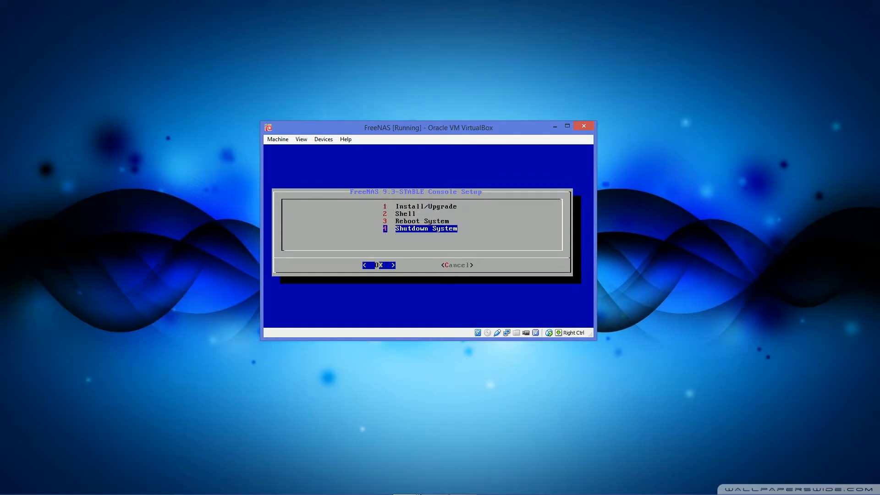
key("Up")
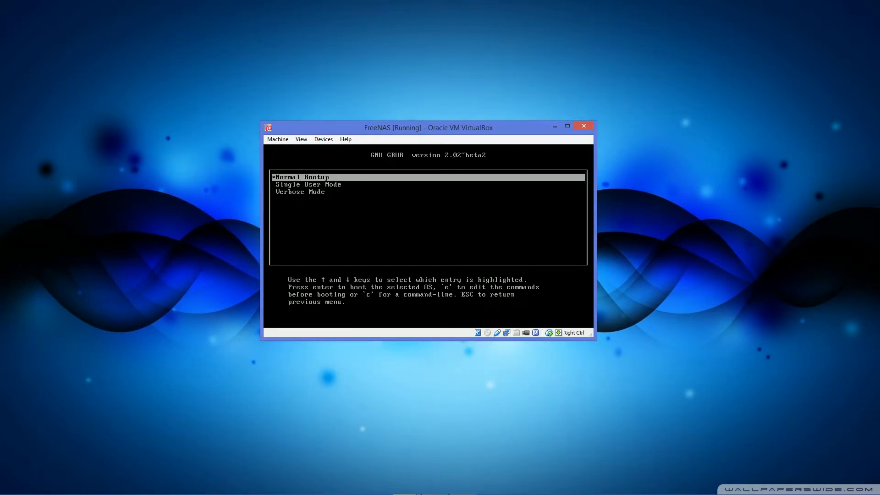
- Choose Normal Bootup in GRUB and wait for the console menu listing 192.168.137.7
key("Return")
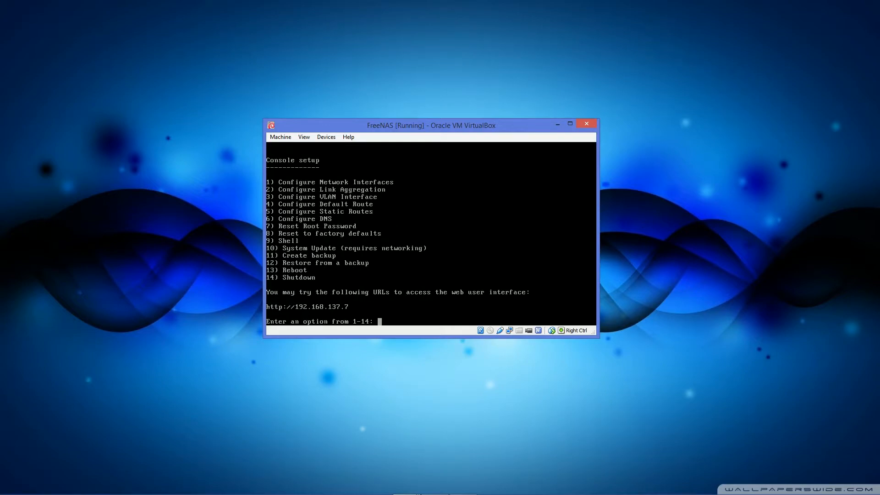
mouse_move(446, 119)
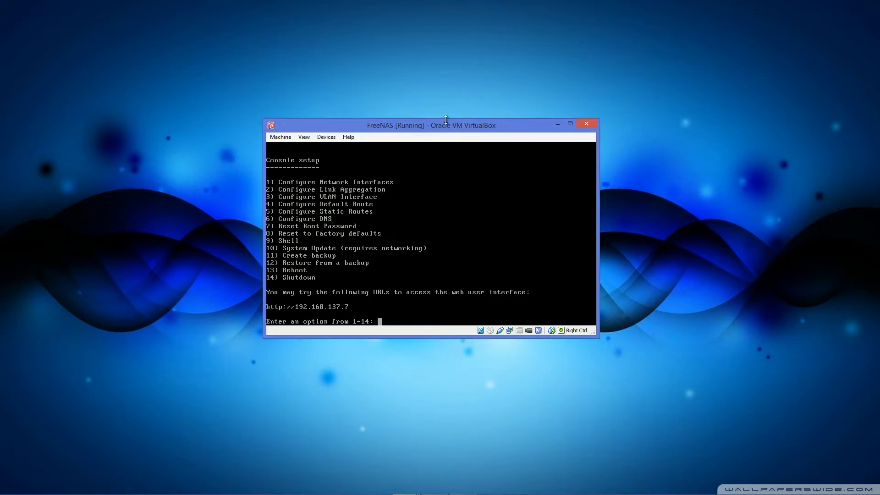
left_click_drag(431, 125, 458, 109)
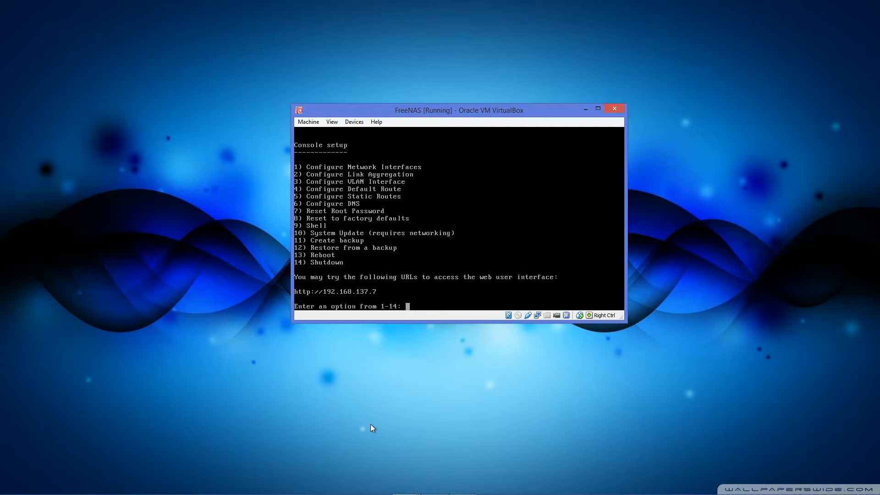
mouse_move(403, 332)
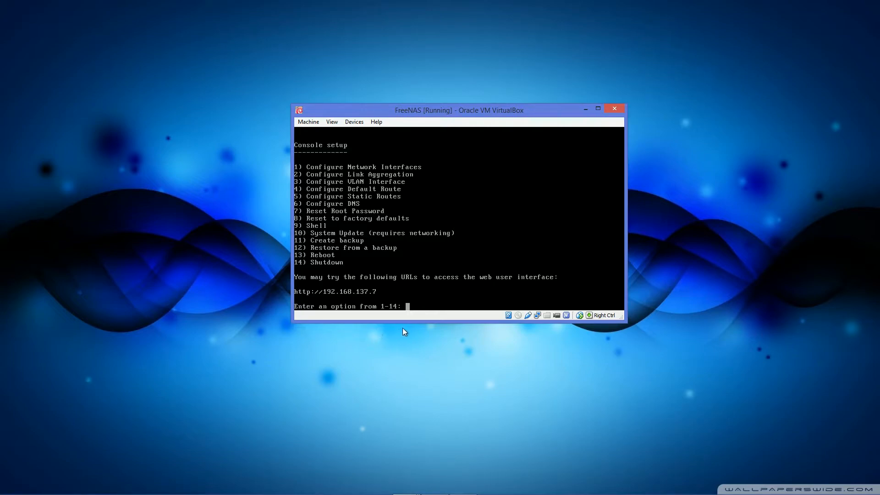
mouse_move(361, 357)
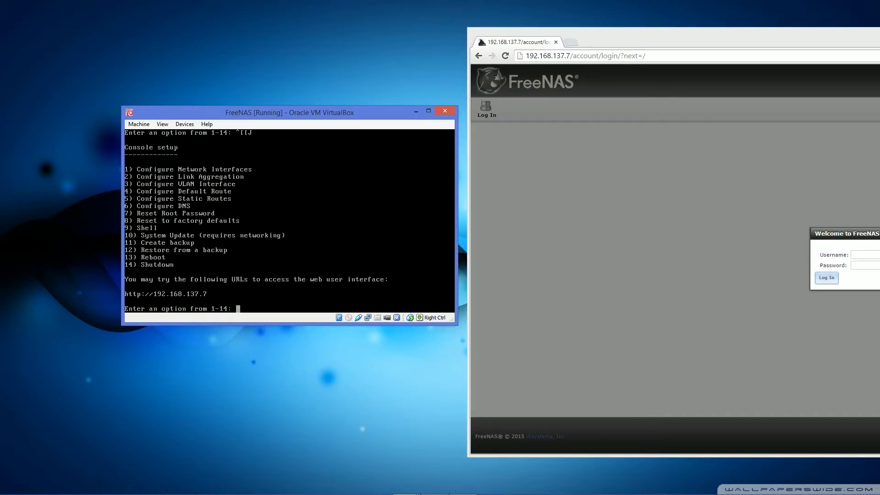
- Finish entering the login details and log in to FreeNAS as root
type("7")
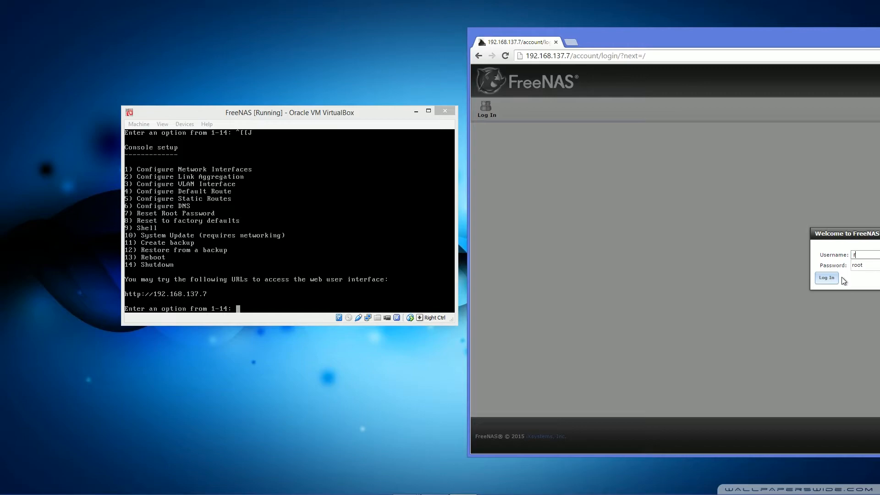
type("oot")
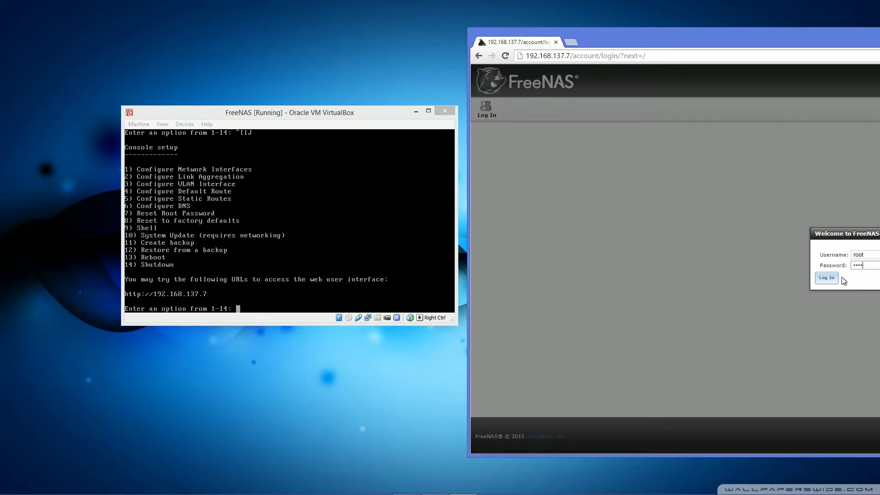
left_click(826, 278)
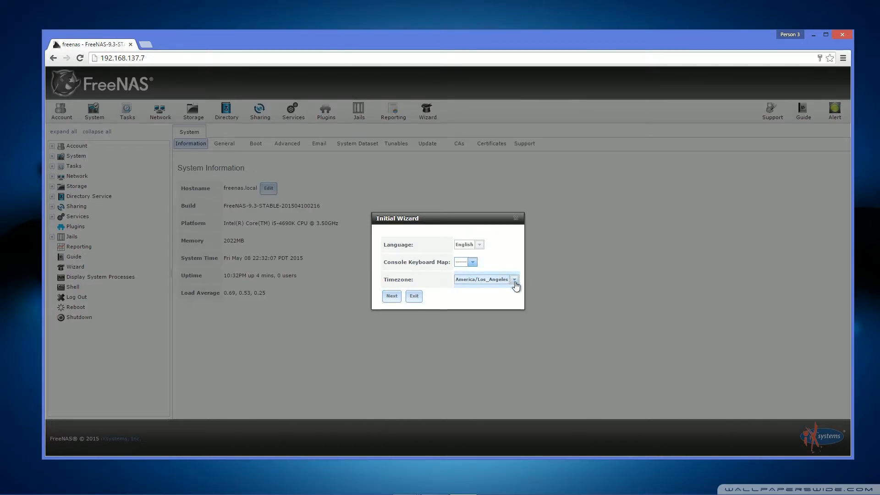
- Pick a timezone from the Initial Wizard's Timezone dropdown
left_click(514, 280)
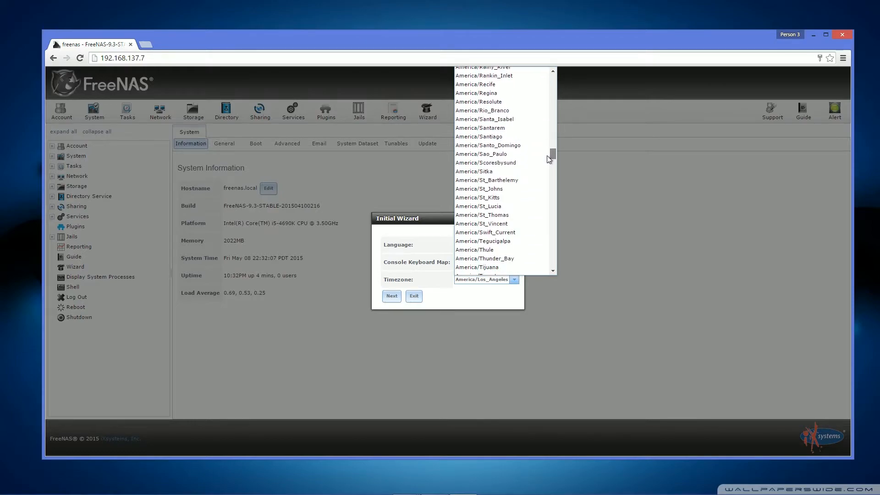
scroll("down", 3)
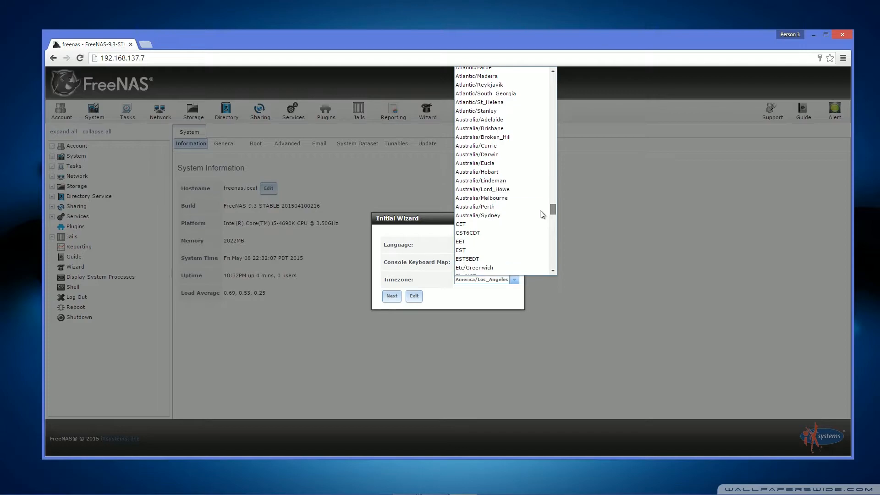
left_click(478, 215)
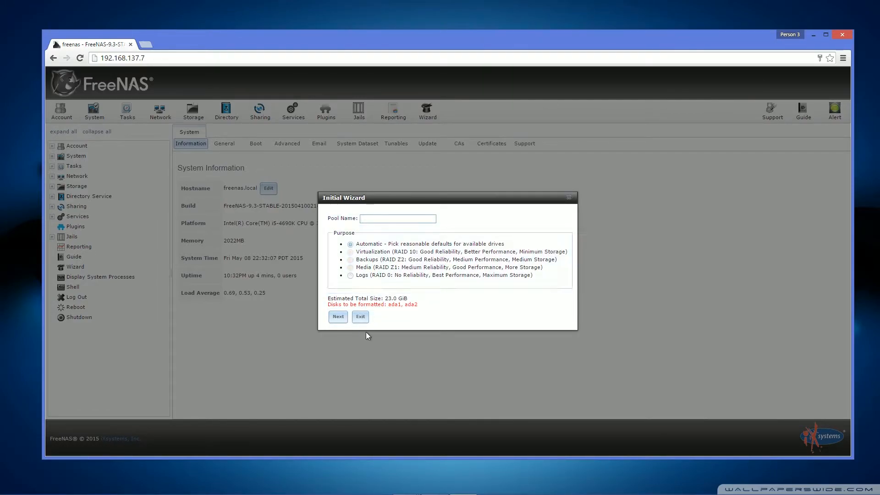
- Name the pool DATA, choose the automatic layout, and create it
type("DATA")
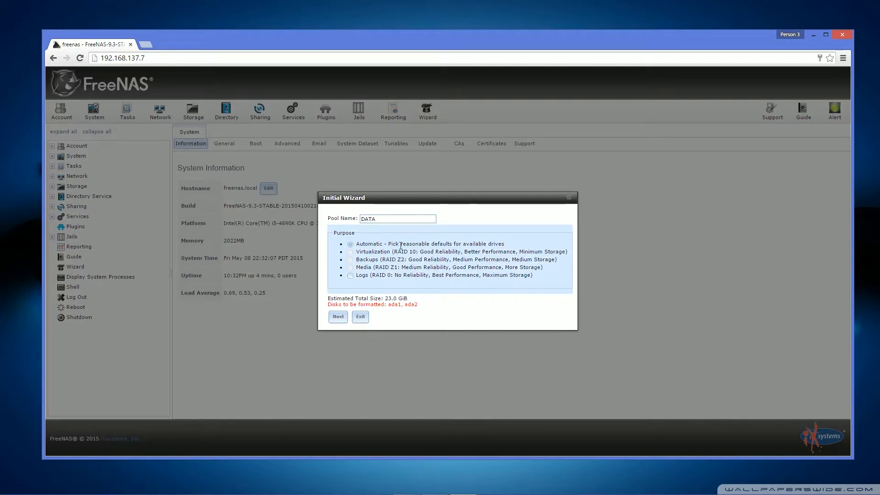
double_click(368, 244)
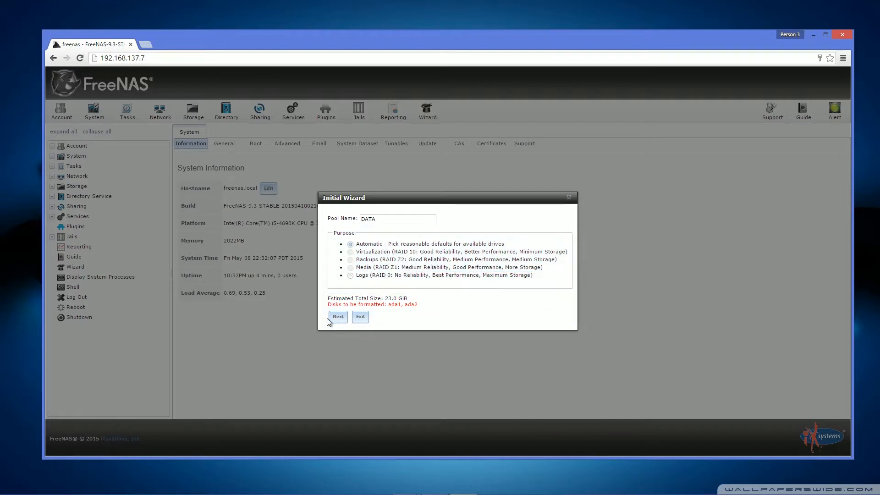
left_click(338, 317)
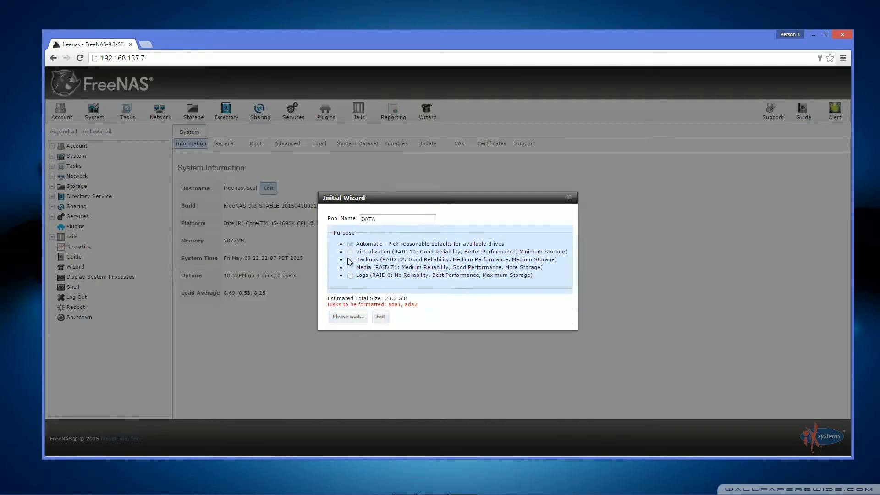
left_click(348, 316)
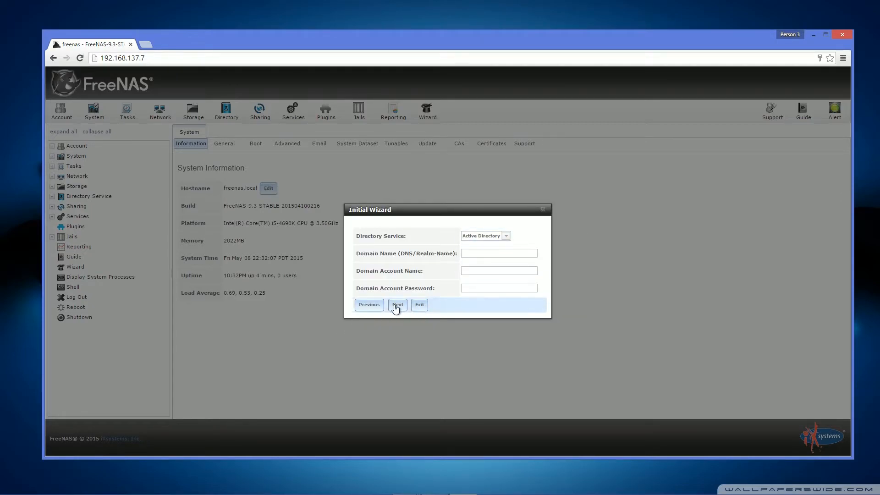
- Leave directory service unconfigured and advance the wizard, moving its box higher
left_click(397, 305)
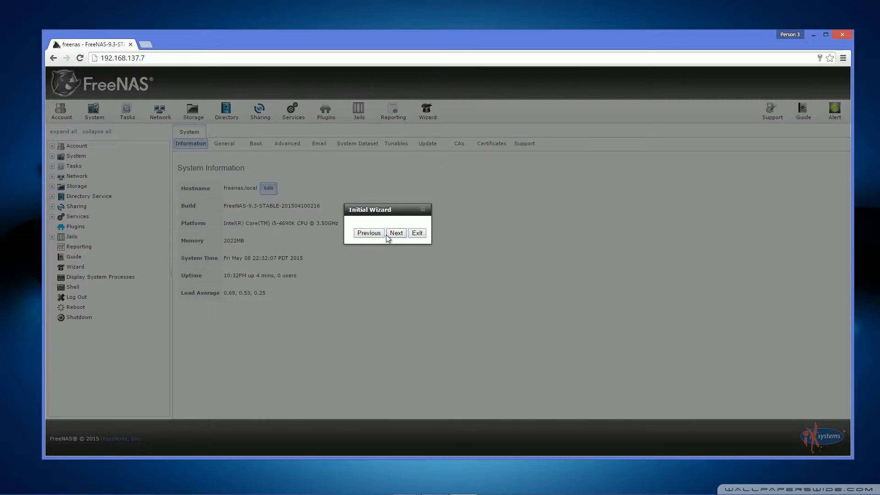
left_click_drag(371, 210, 419, 156)
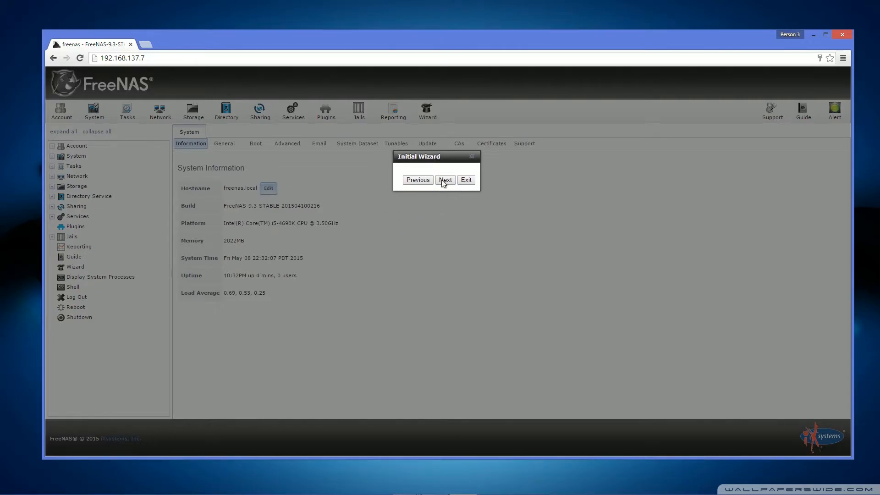
left_click(445, 180)
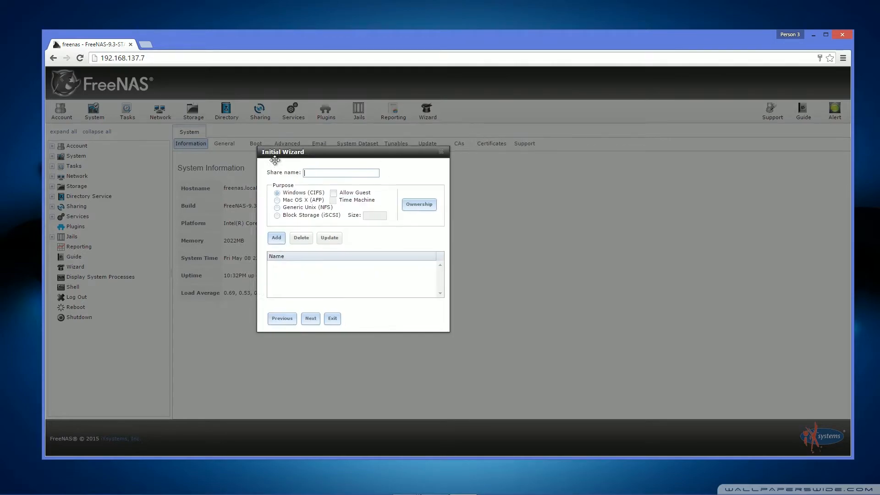
- Enter DATA as the Windows share name and open its Ownership settings
left_click_drag(282, 152, 326, 160)
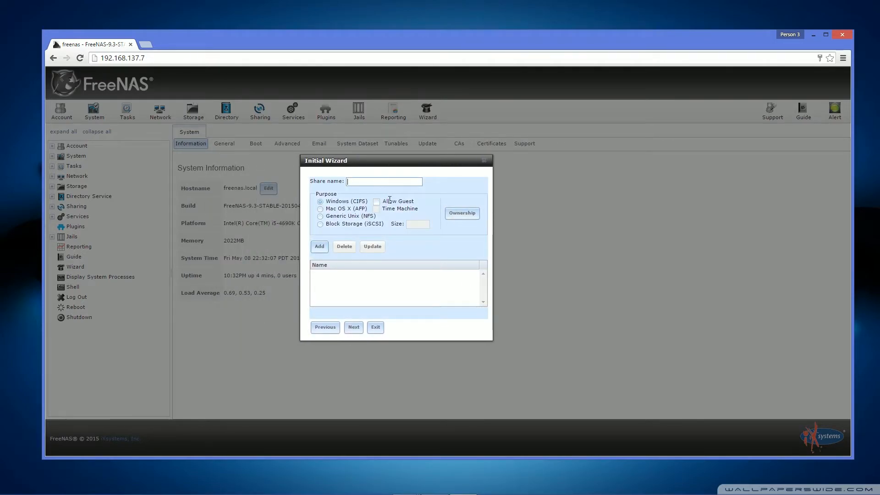
left_click(377, 202)
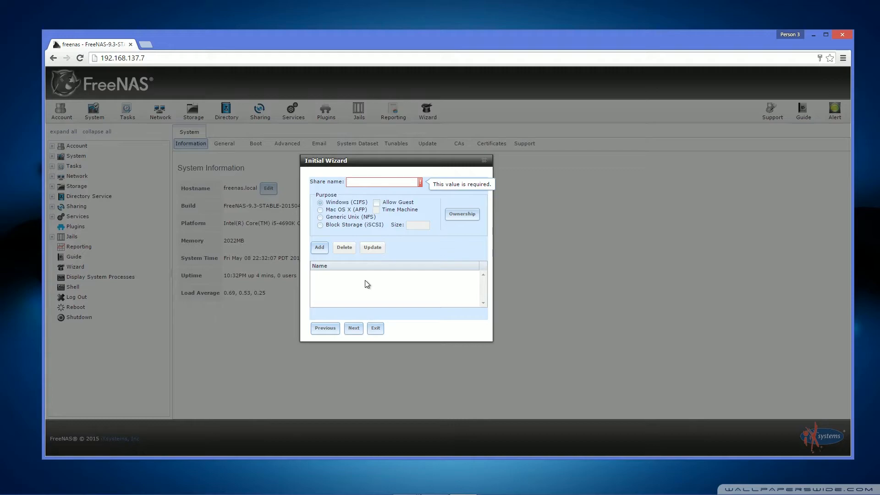
type("DATA")
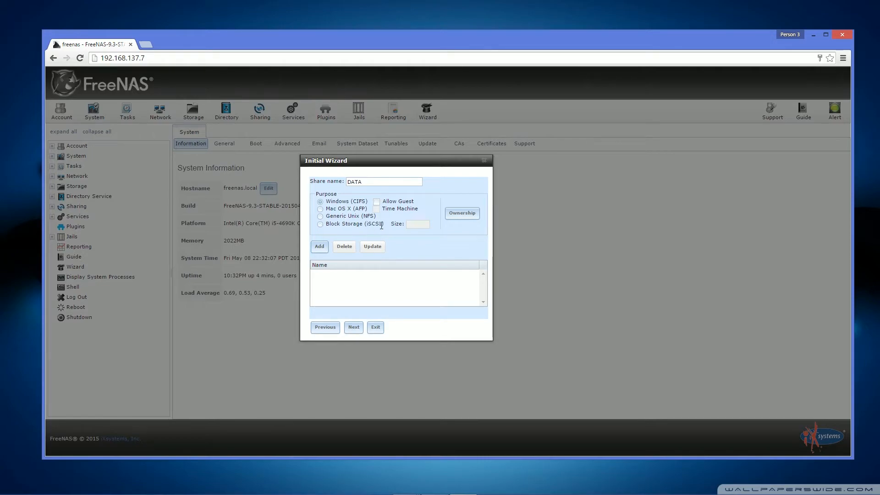
left_click(462, 213)
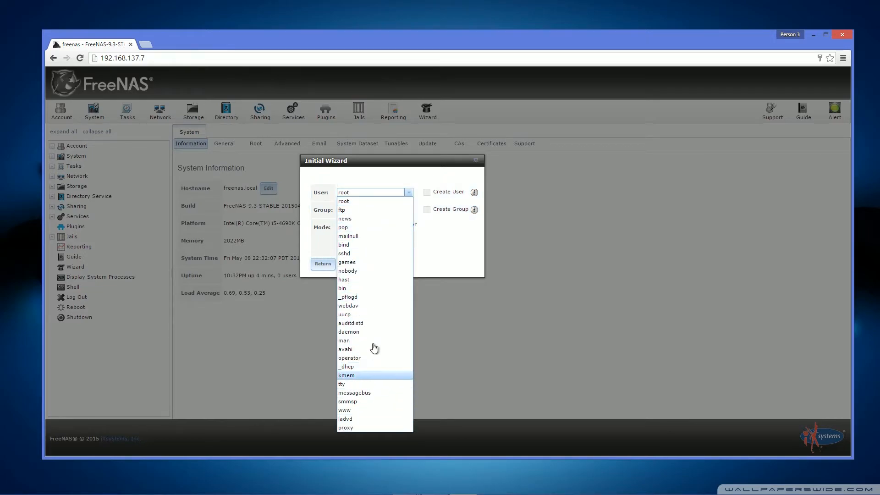
mouse_move(354, 419)
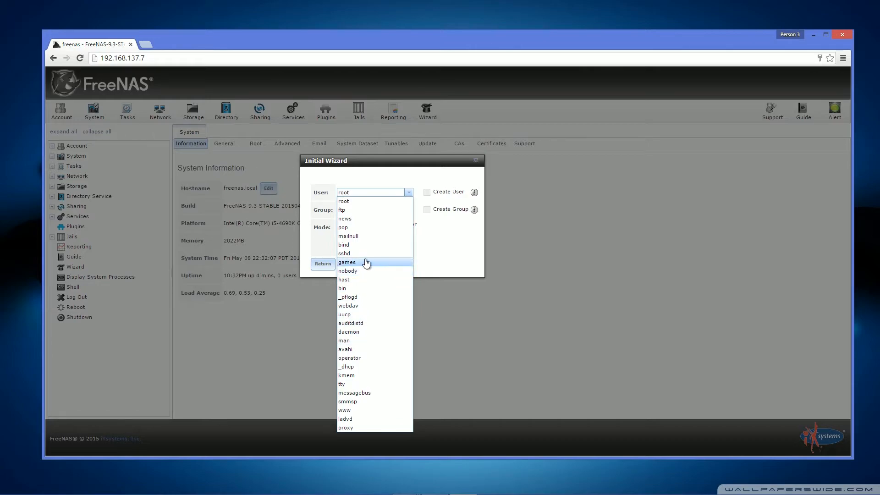
mouse_move(351, 227)
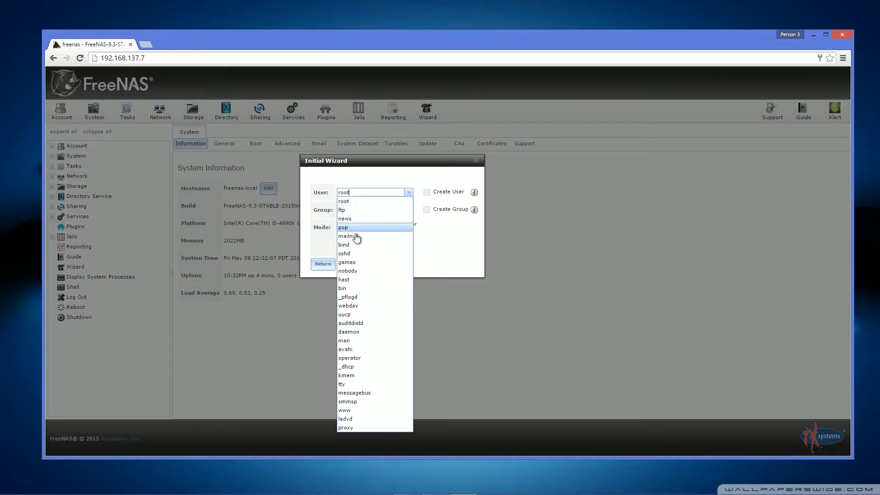
mouse_move(358, 402)
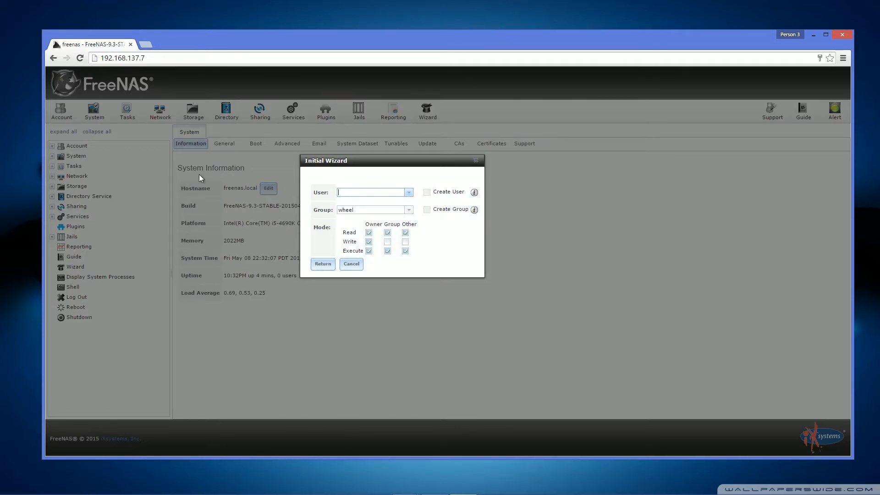
- Make guest the owning user and group, with write for group and others
type("guest")
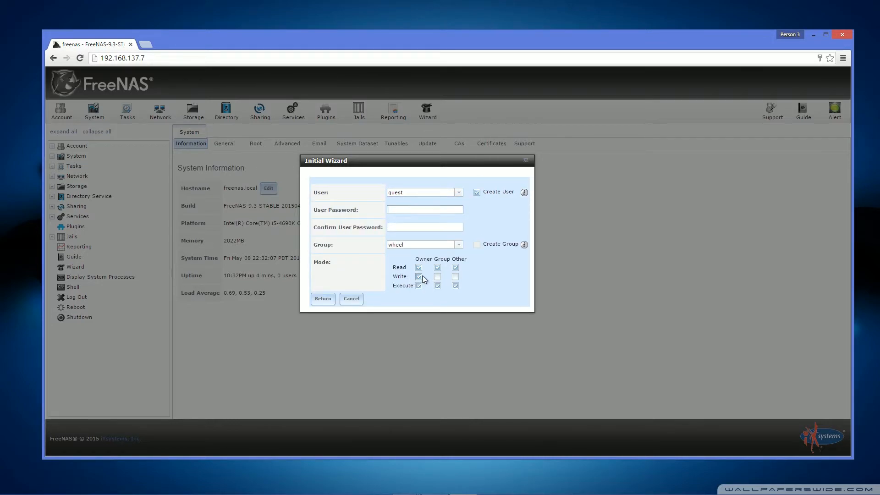
left_click(418, 276)
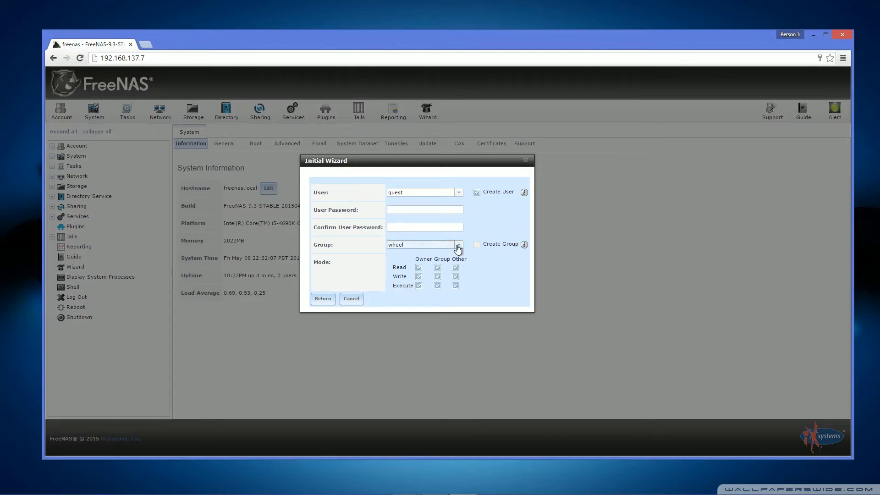
left_click(458, 247)
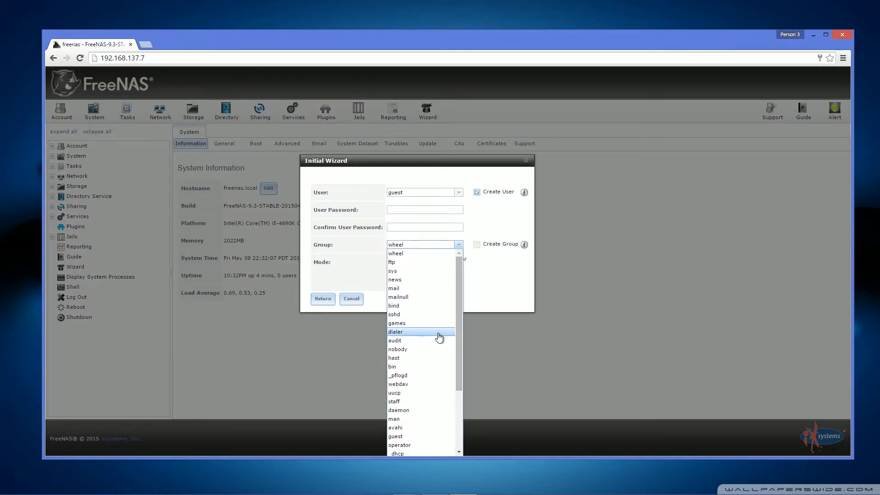
scroll("down", 3)
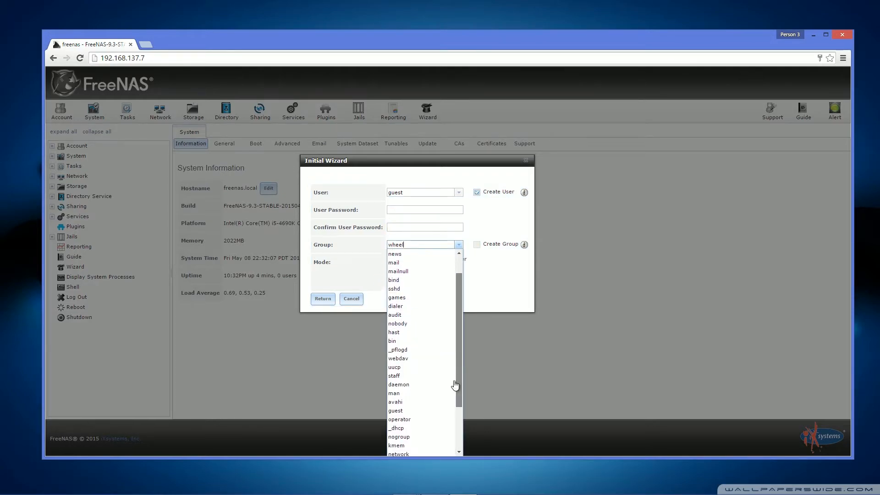
left_click(395, 410)
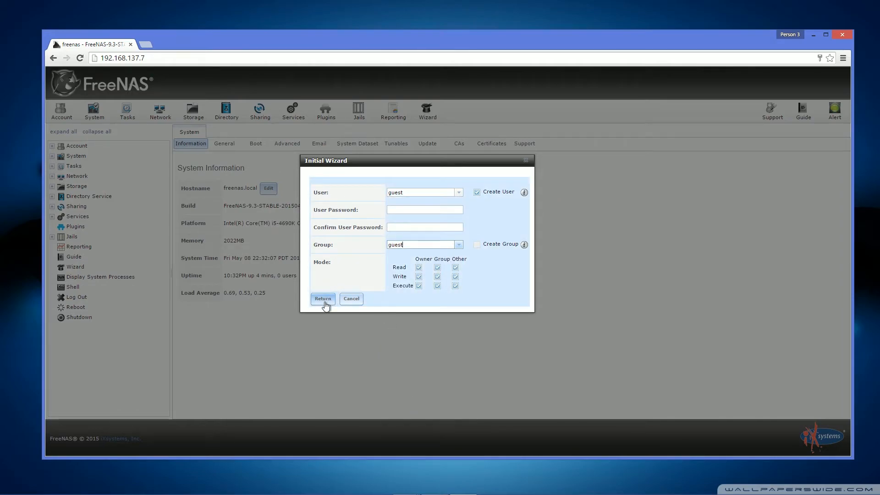
mouse_move(489, 242)
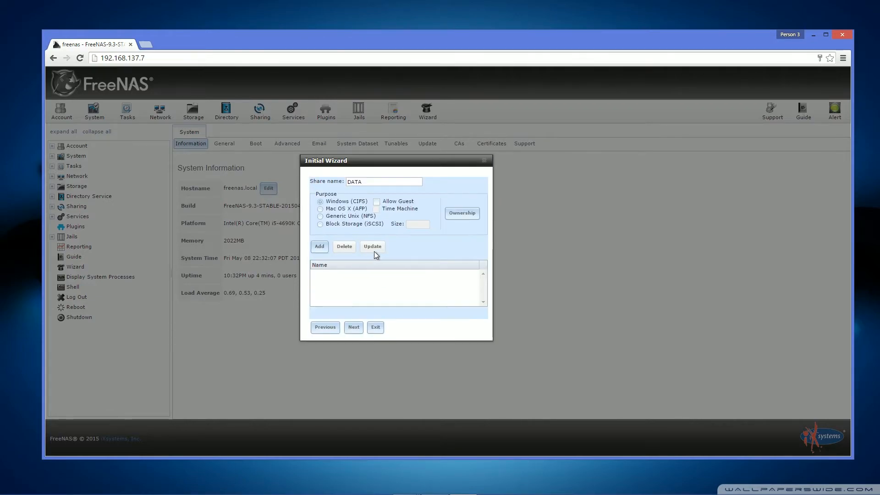
left_click(462, 214)
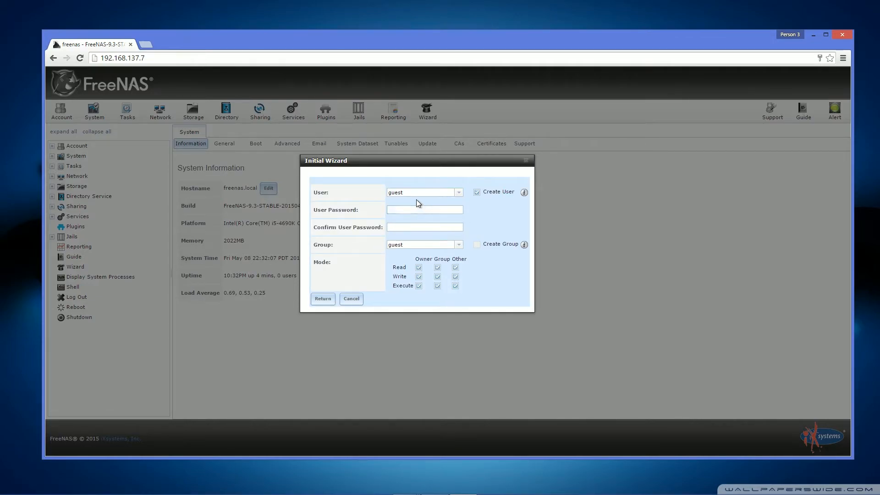
- Step past the email page, then exit and confirm the wizard to start volume setup
left_click(322, 298)
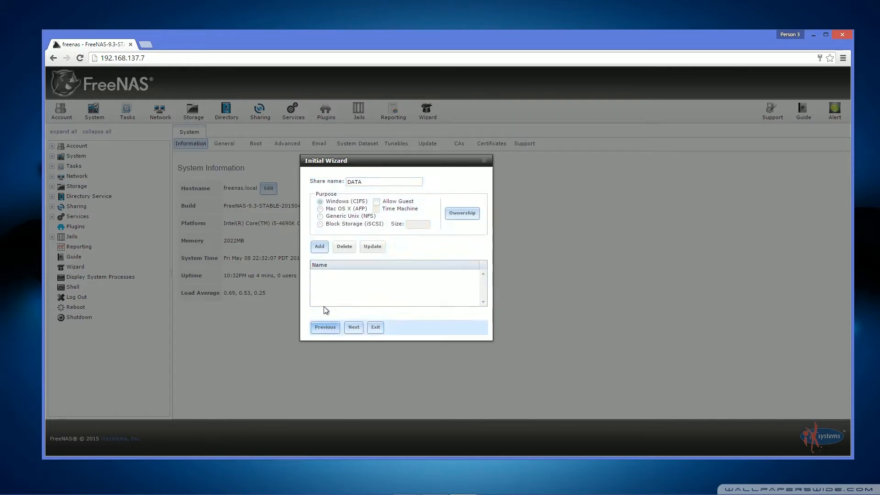
left_click(319, 246)
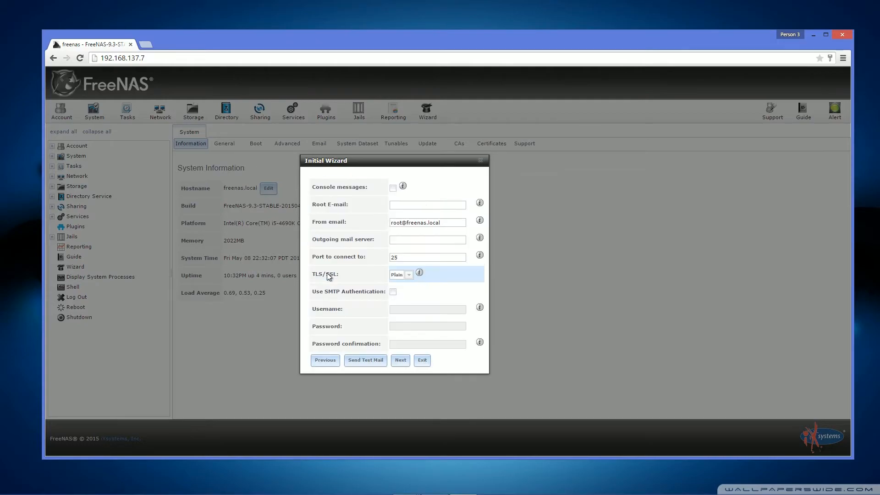
left_click(400, 360)
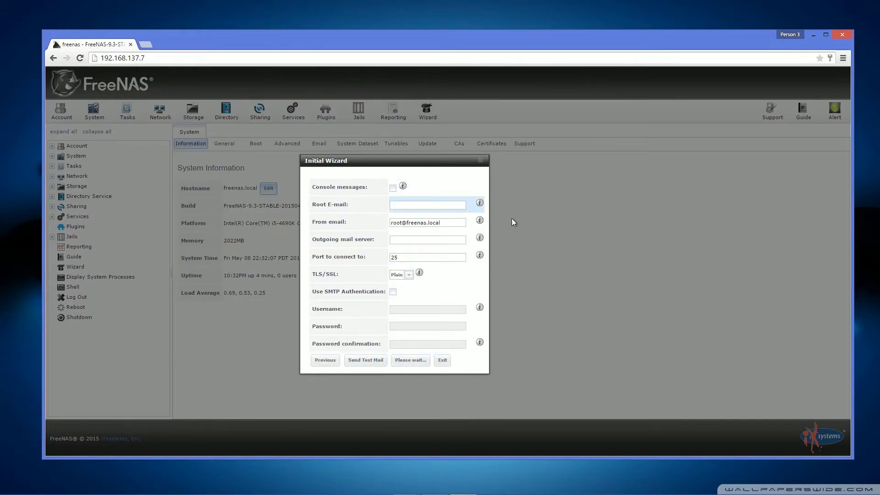
left_click(442, 360)
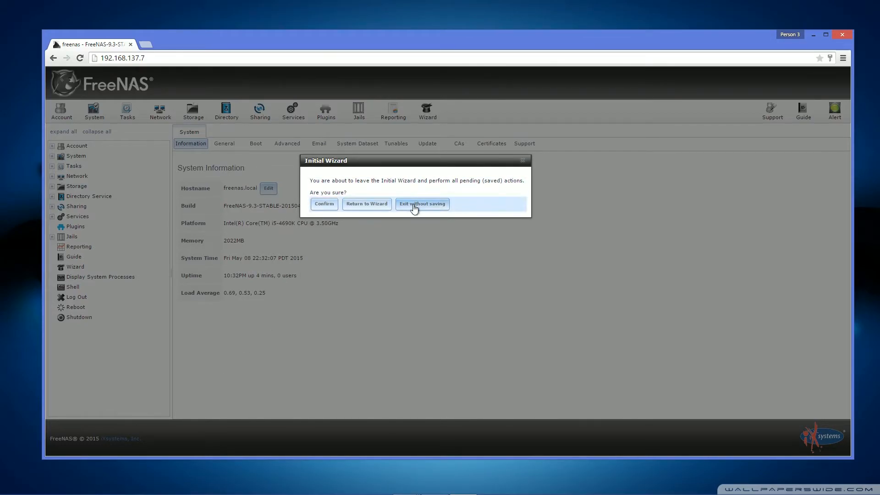
left_click(323, 204)
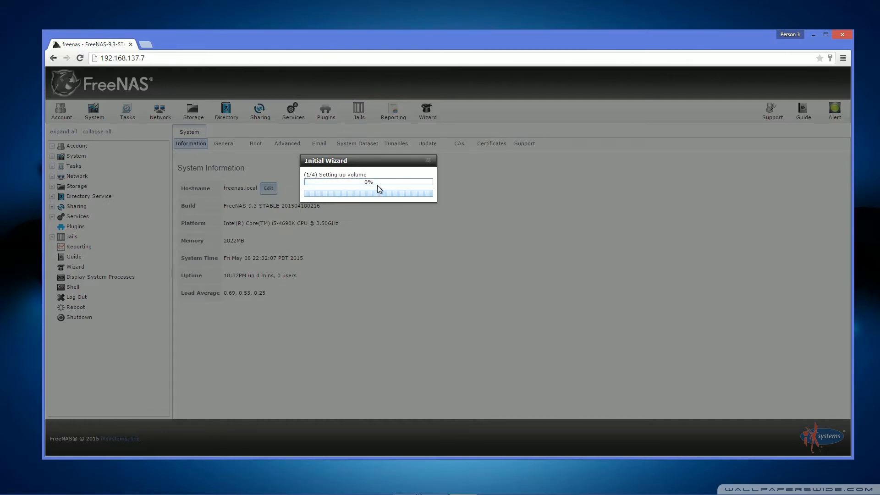
left_click_drag(369, 161, 433, 195)
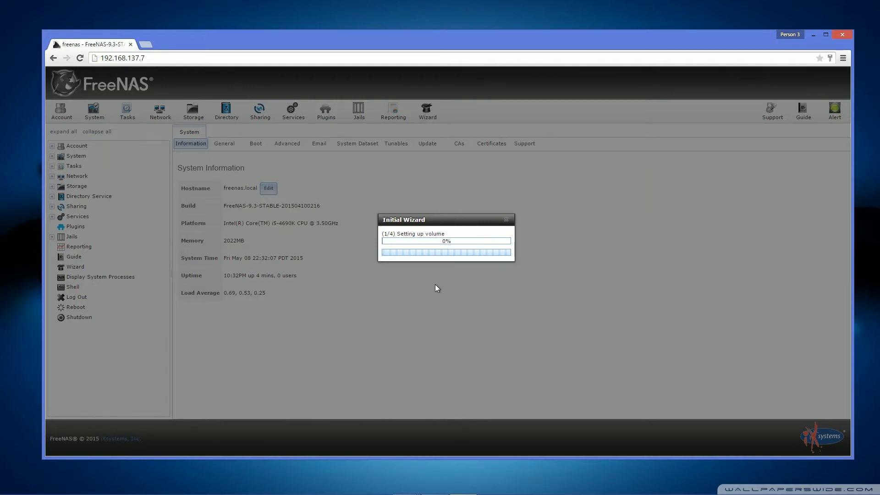
mouse_move(450, 336)
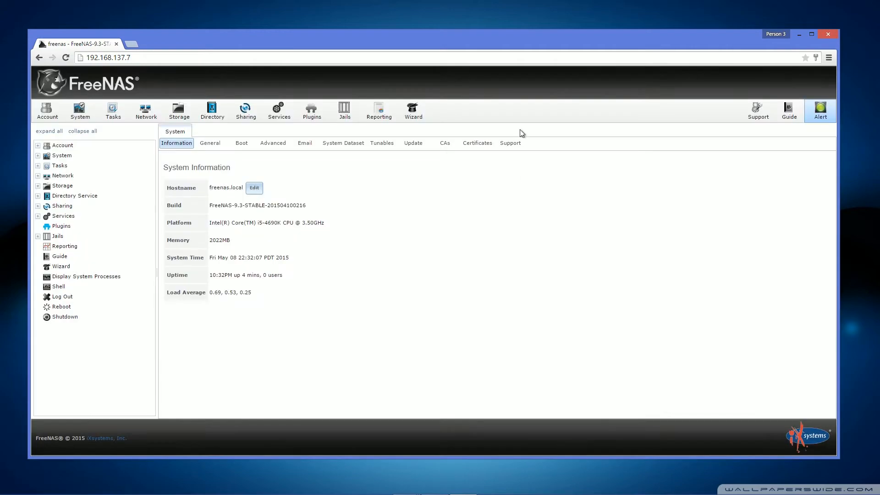
mouse_move(565, 85)
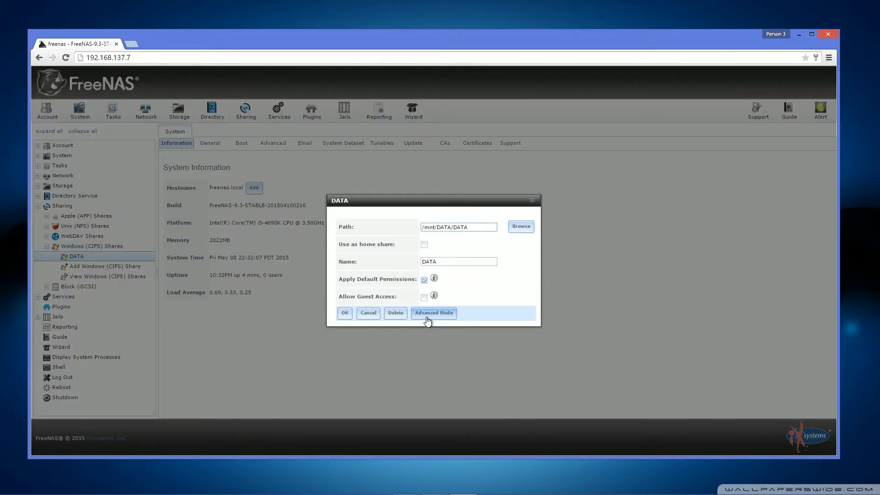
- Enable Allow Guest Access and Only Allow Guest Access on DATA in Advanced Mode, then save
left_click(433, 313)
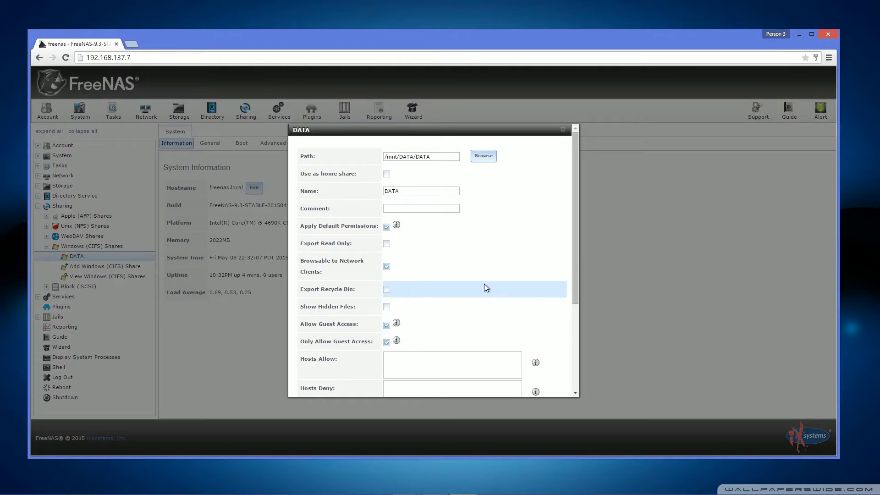
scroll("down", 3)
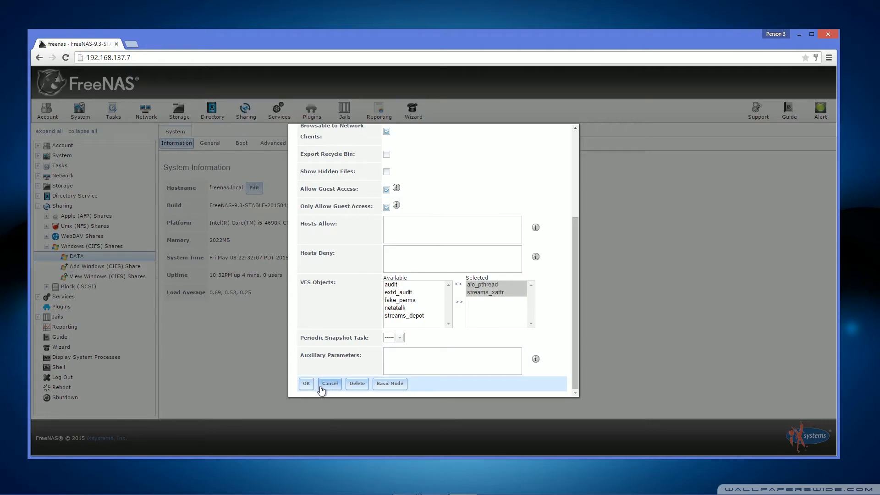
left_click(305, 383)
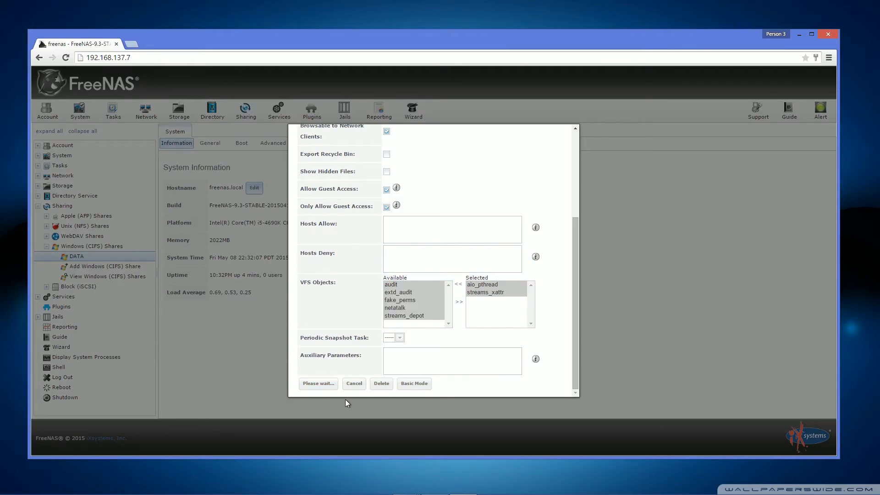
left_click(317, 384)
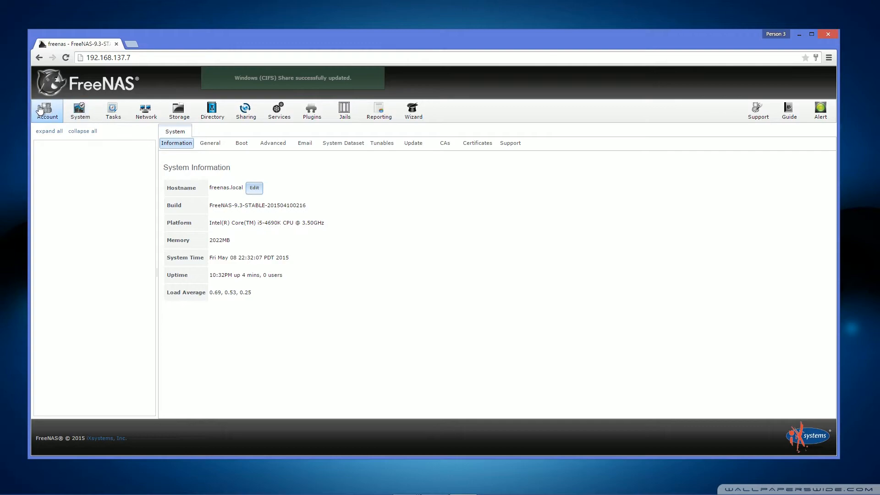
- Disable password login for user guest, grant write on its home directory, and save
left_click(47, 110)
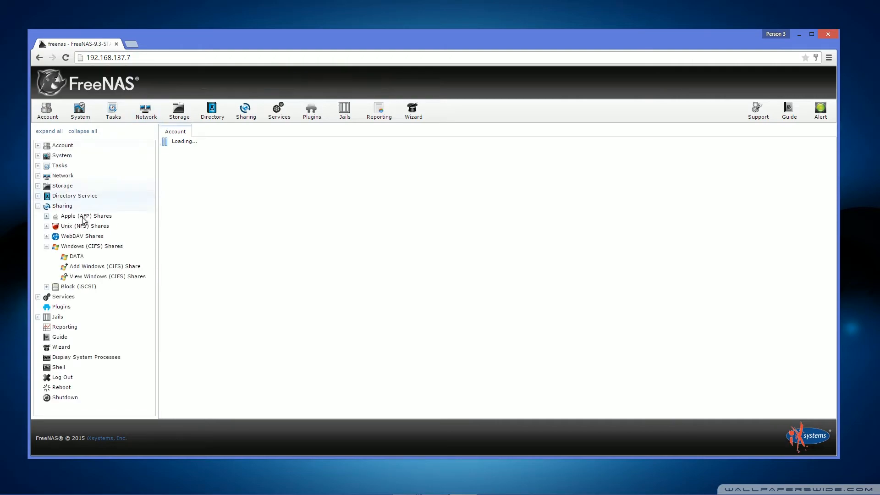
left_click(62, 145)
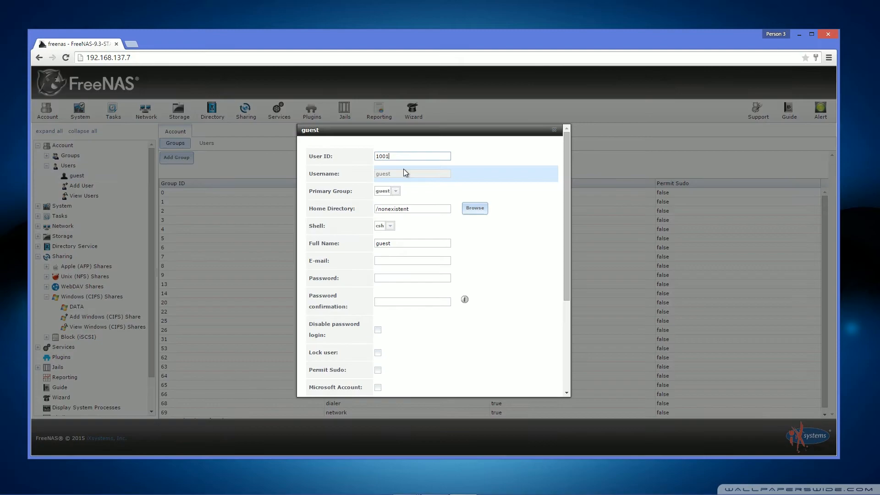
scroll("down", 3)
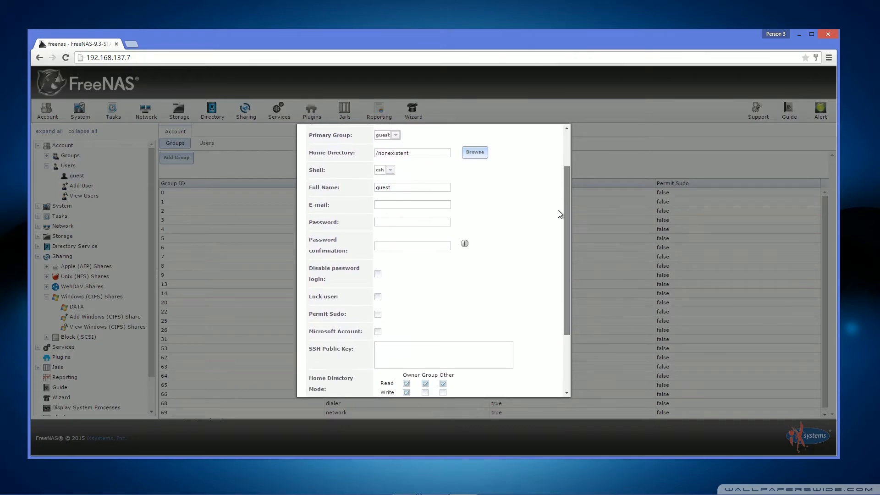
scroll("down", 3)
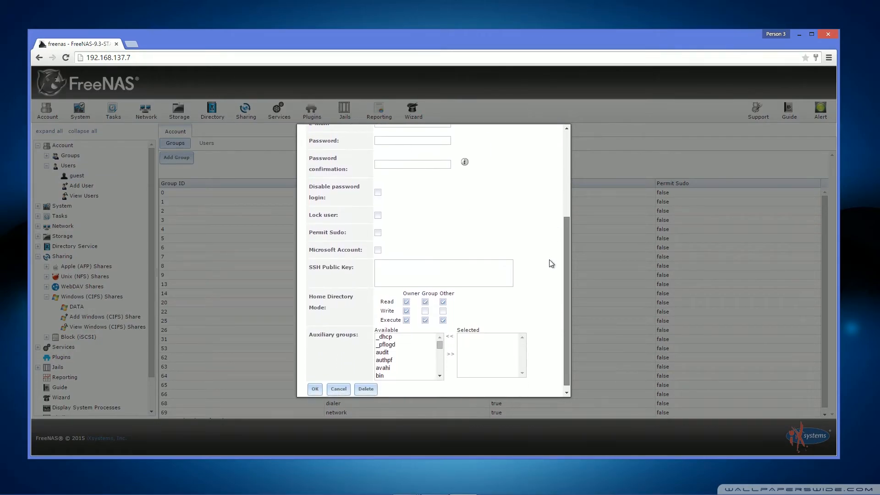
left_click(377, 192)
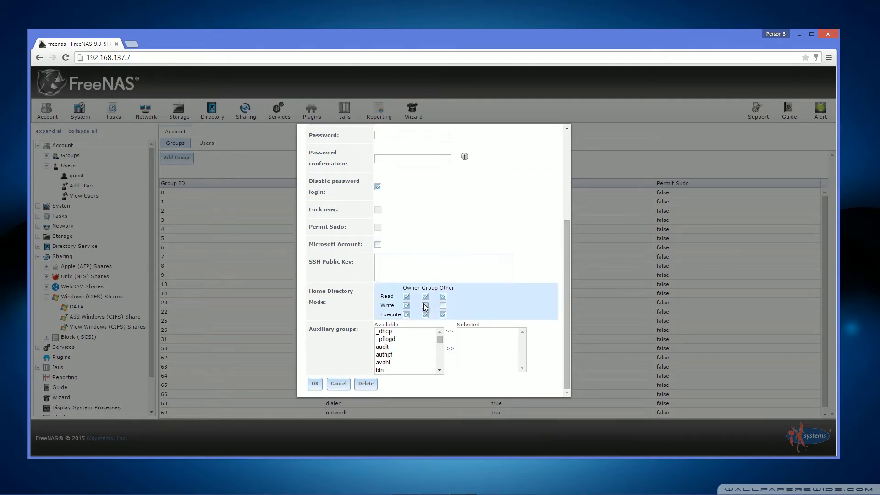
left_click(443, 305)
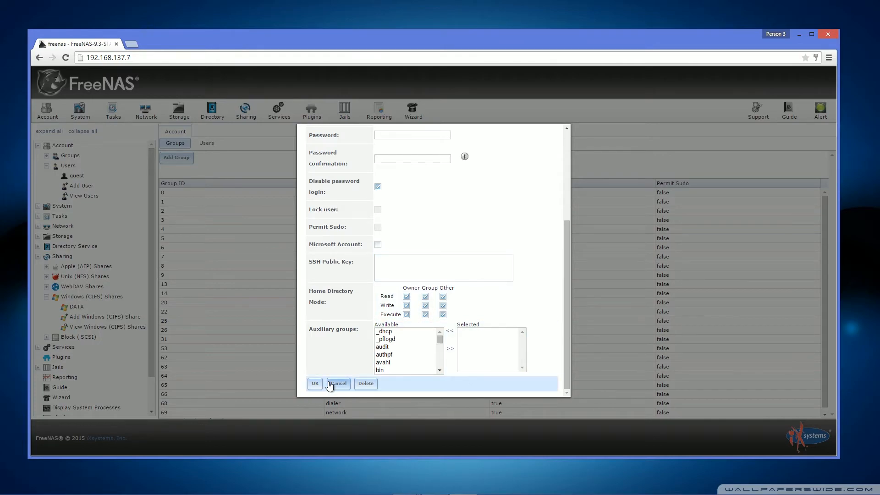
left_click(315, 383)
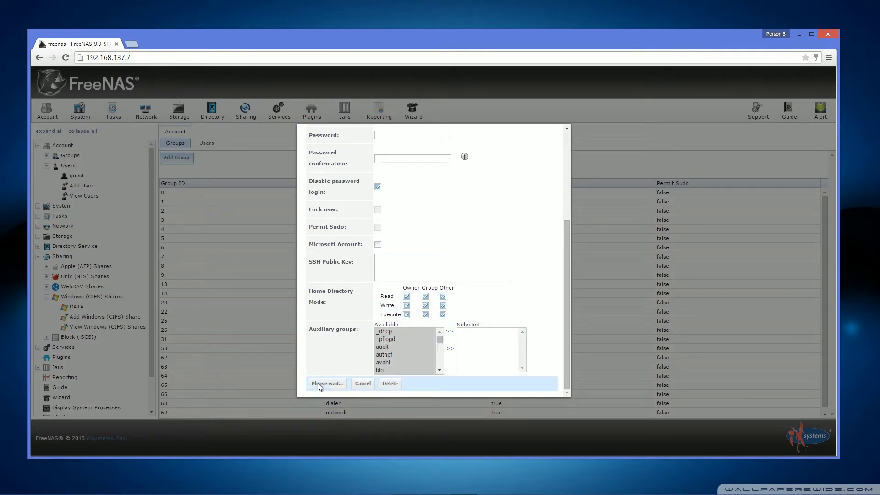
left_click(326, 383)
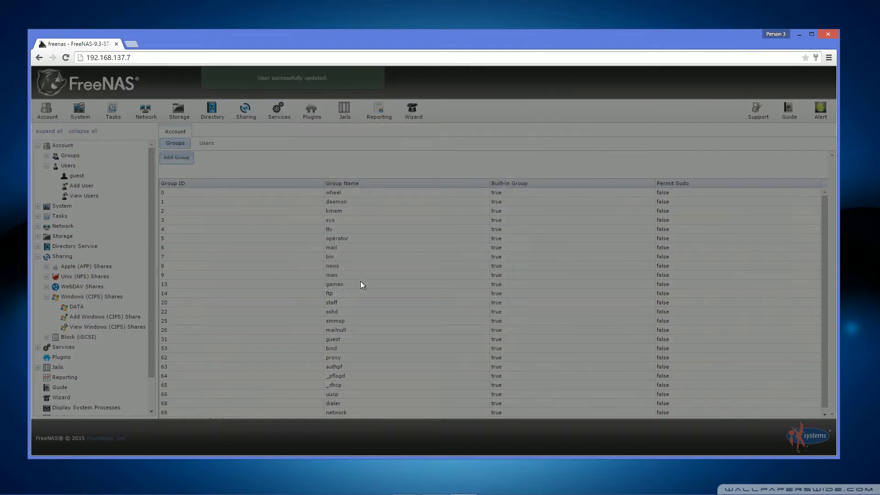
- Select the DATA volume and its dataset in Storage, then list the disks
left_click(178, 110)
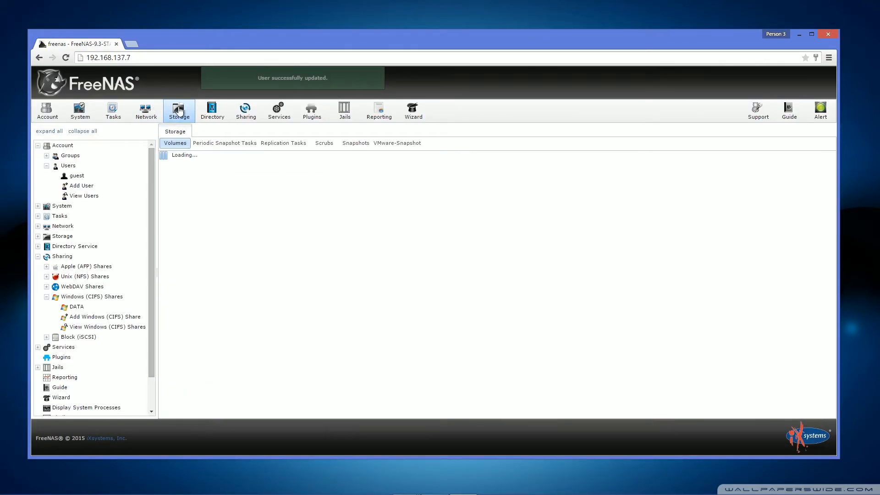
left_click(178, 110)
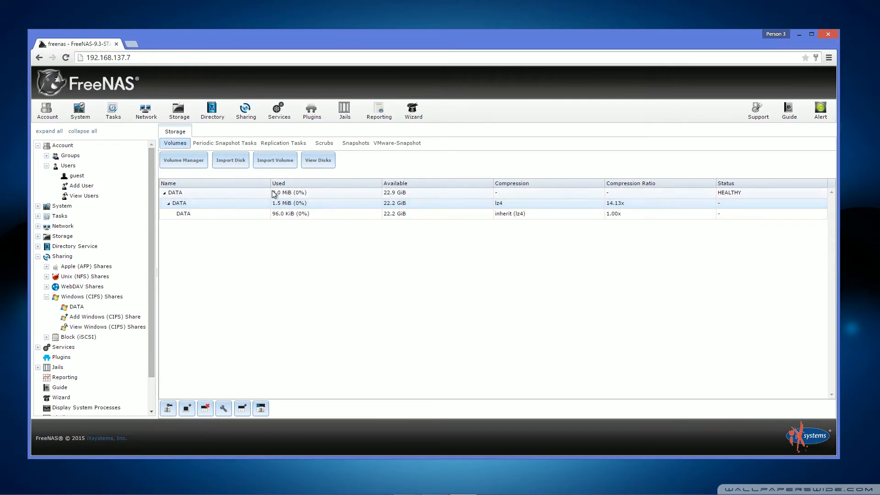
left_click(175, 192)
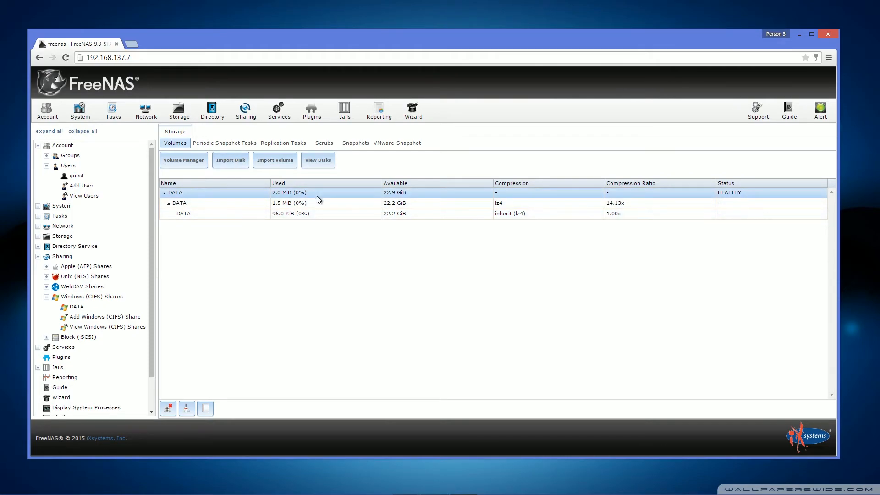
left_click(183, 214)
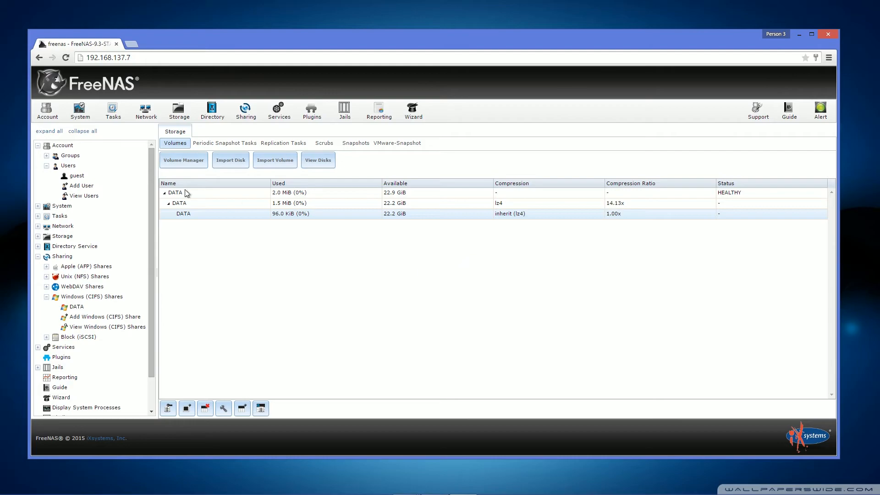
left_click(317, 160)
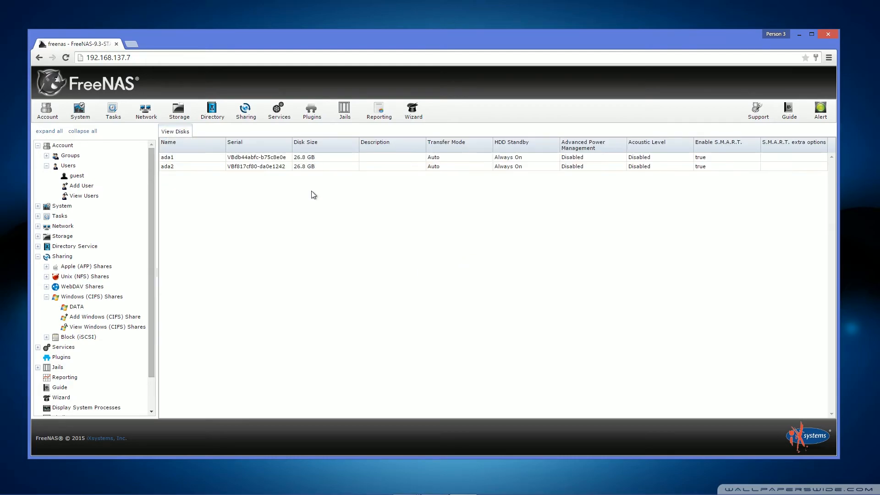
- Select disk ada2, then bring up the CIFS service settings from Services
left_click(225, 158)
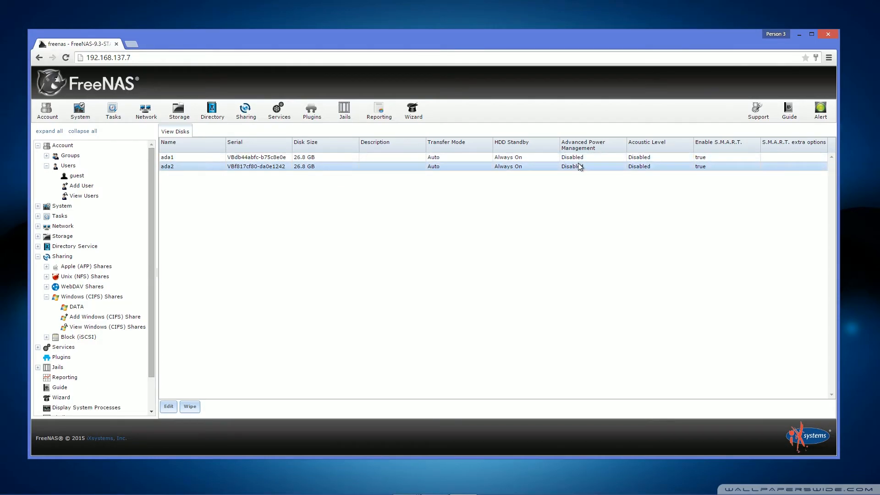
left_click(278, 110)
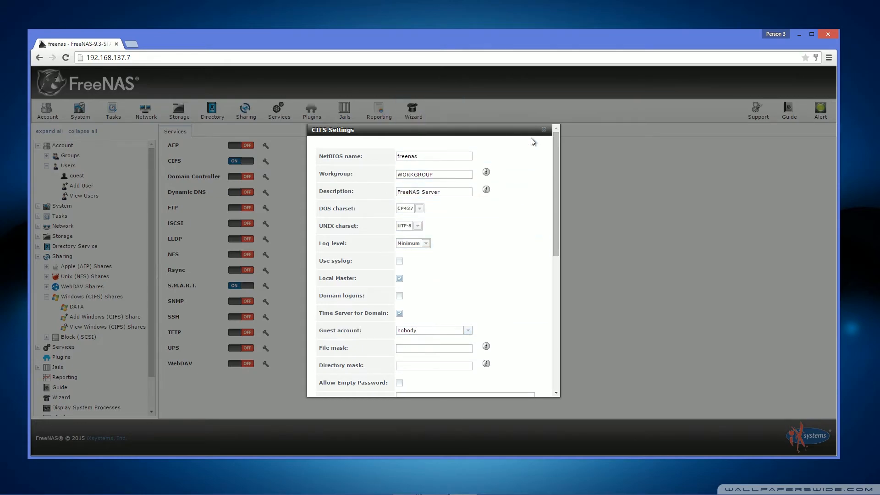
- Reopen the CIFS settings and set the guest account to guest
left_click(543, 130)
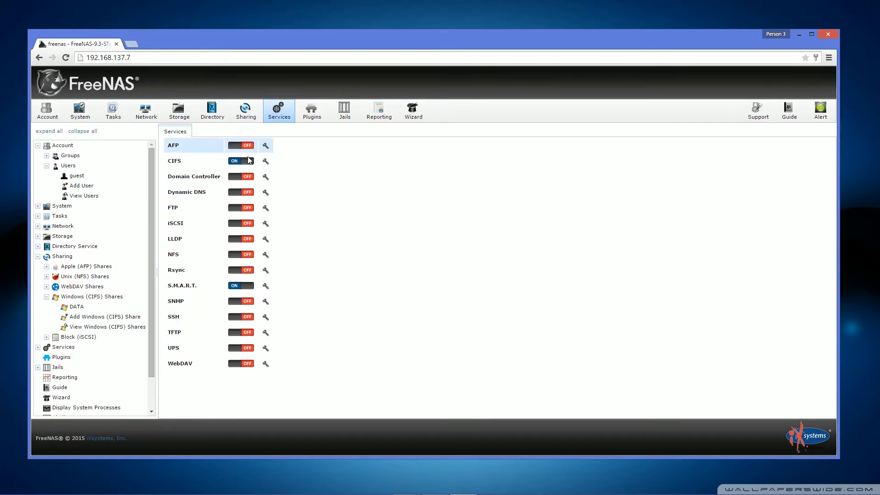
left_click(266, 161)
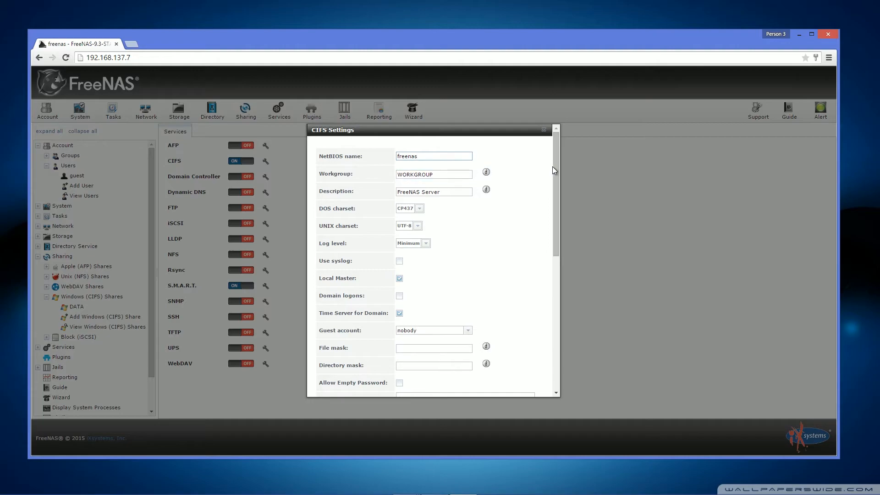
scroll("down", 3)
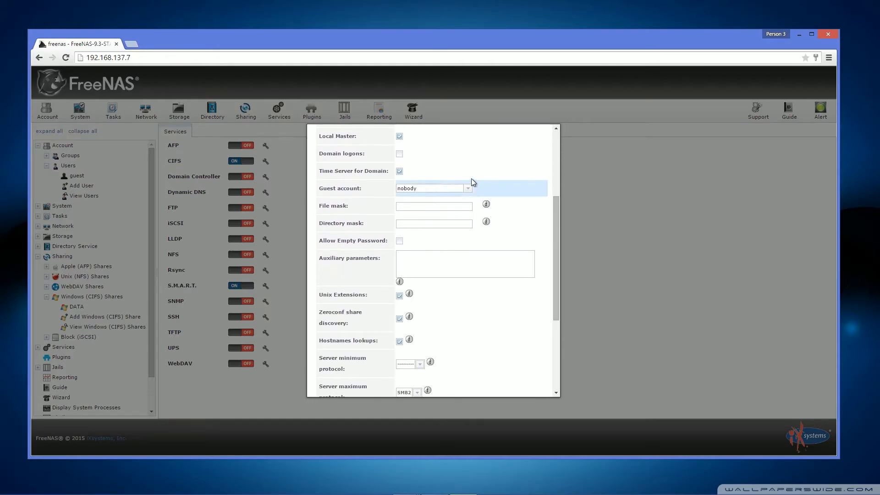
left_click(468, 188)
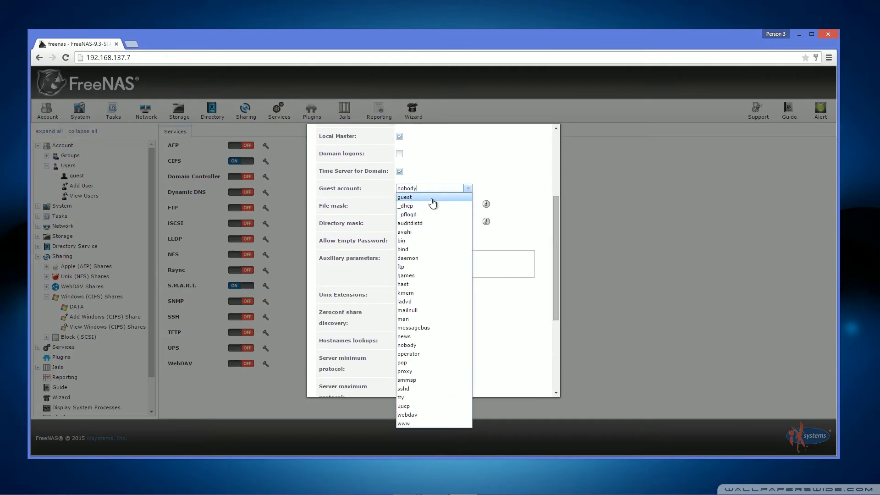
left_click(405, 197)
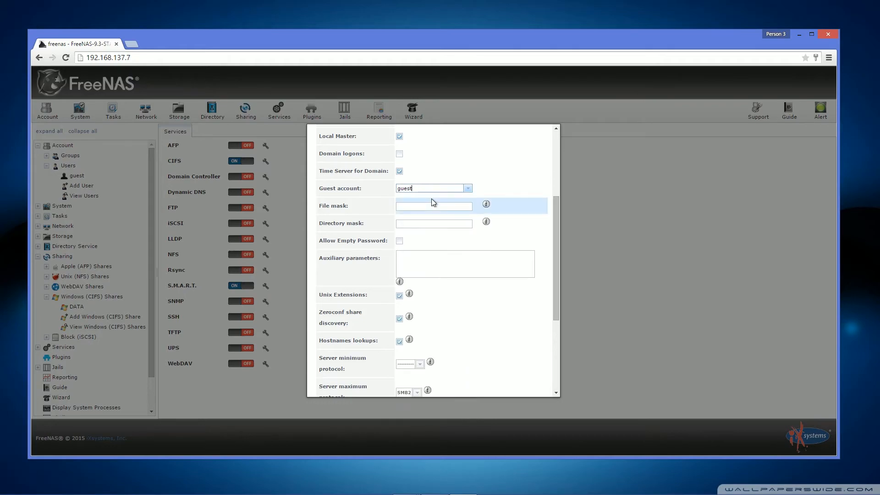
- Bind CIFS to 192.168.137.7 and save the CIFS settings
scroll("down", 3)
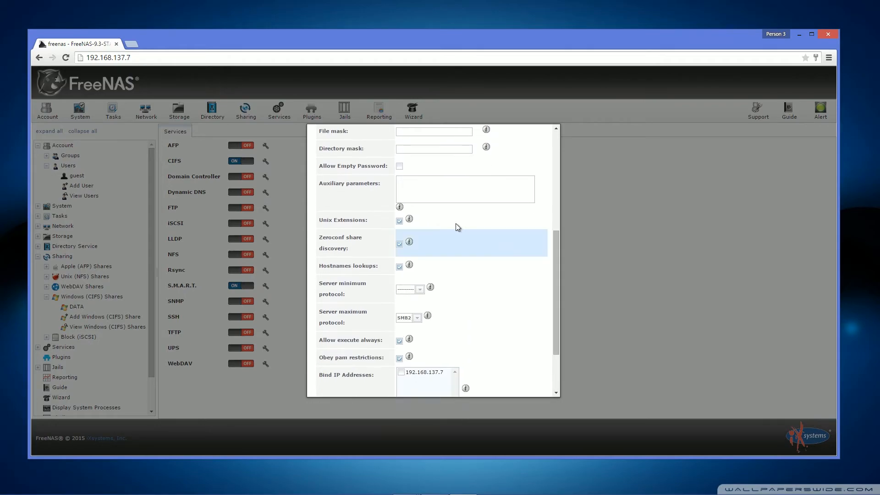
scroll("down", 3)
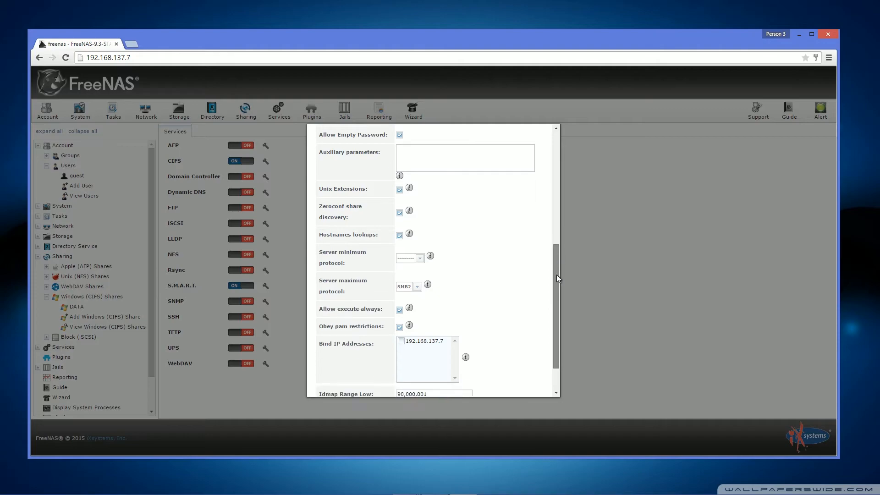
scroll("down", 3)
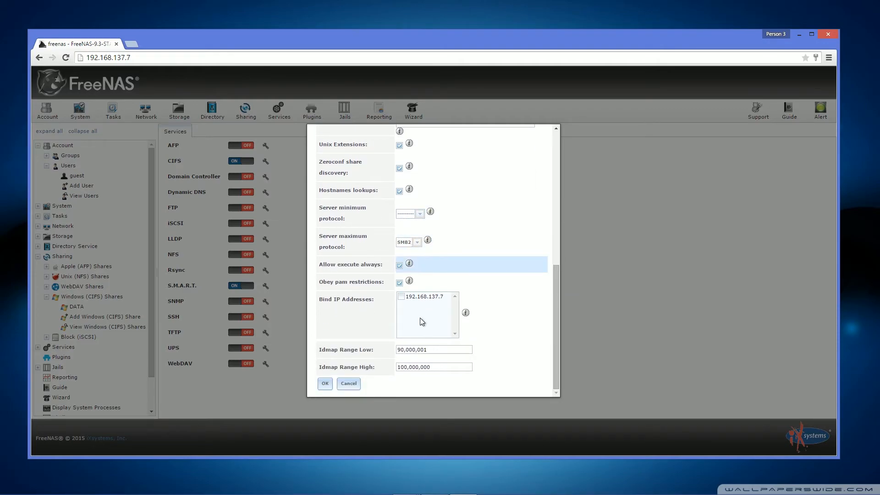
left_click(401, 297)
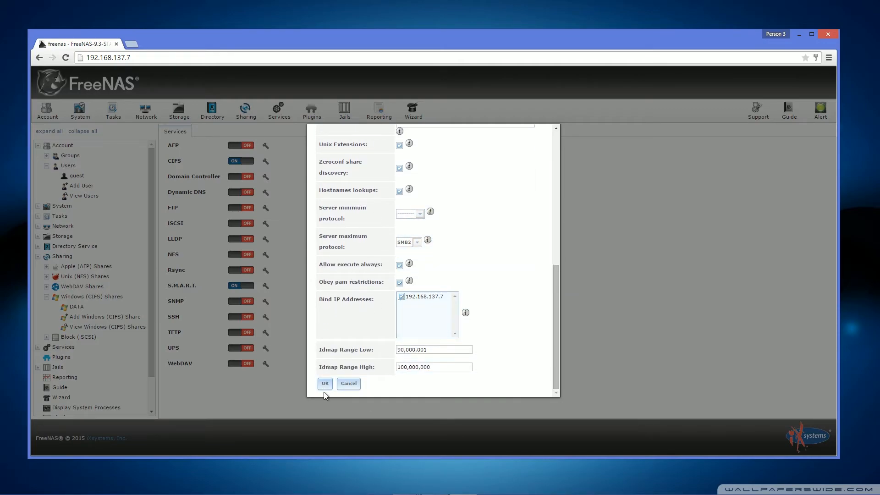
left_click(325, 383)
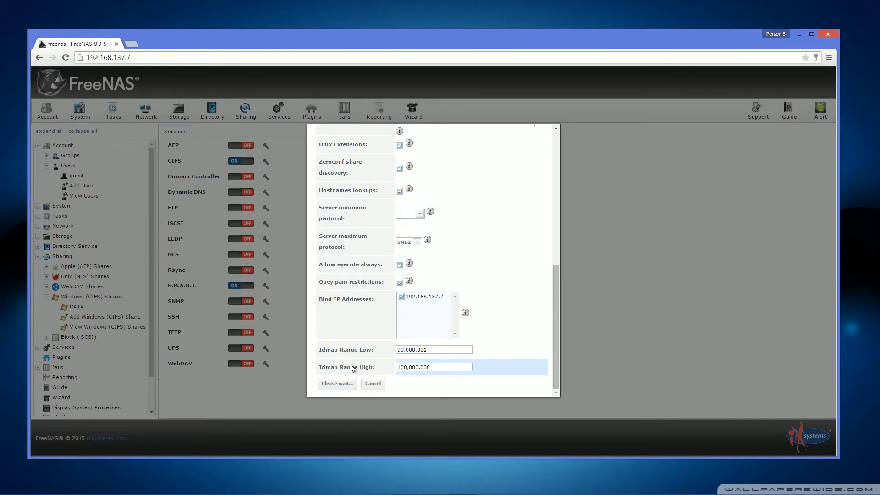
left_click(336, 383)
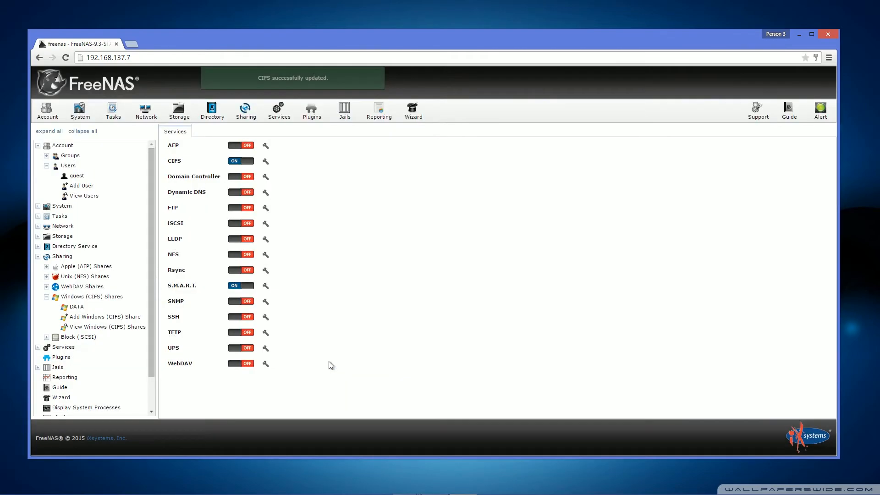
mouse_move(348, 50)
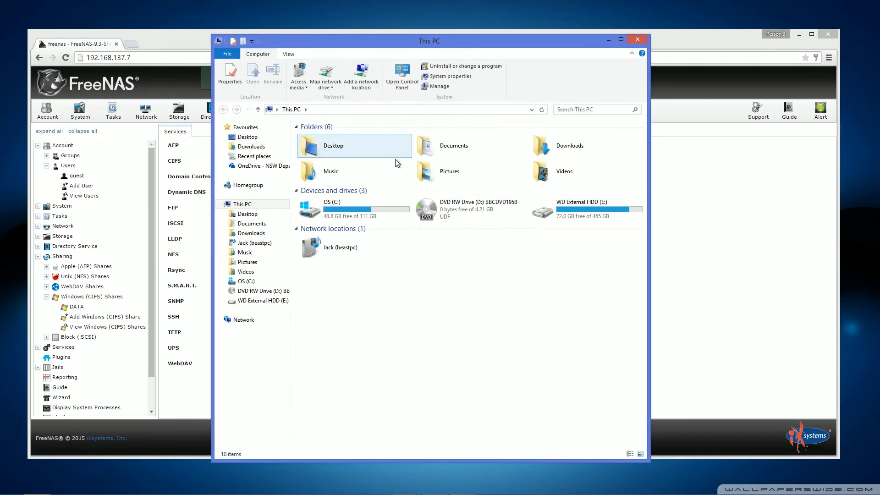
- Create a test folder in the 192.168.137.7 data share, then delete it
left_click_drag(429, 41, 430, 22)
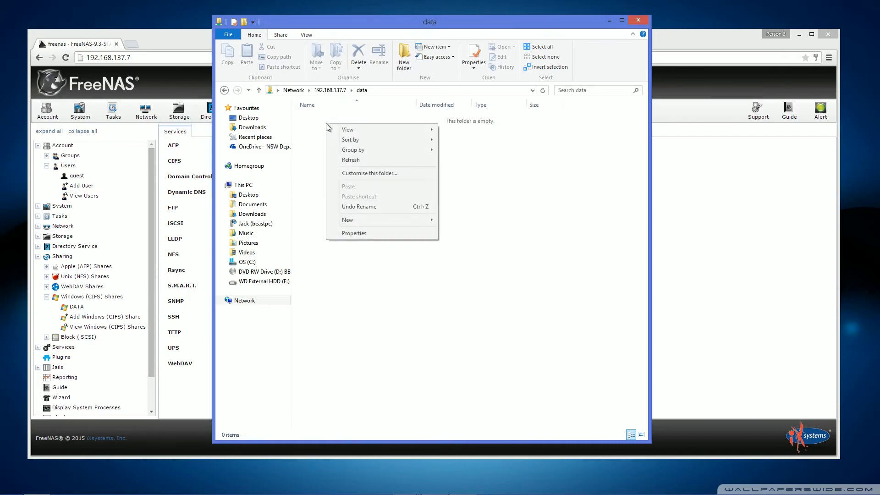
left_click(403, 55)
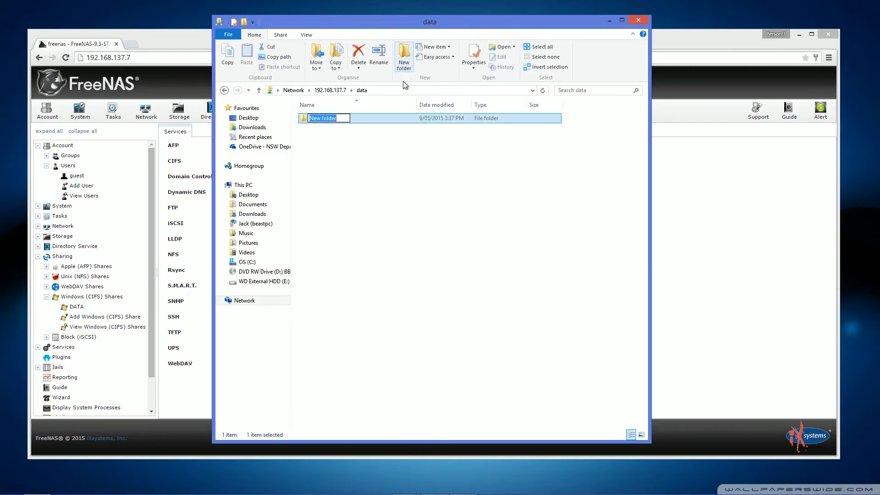
right_click(325, 117)
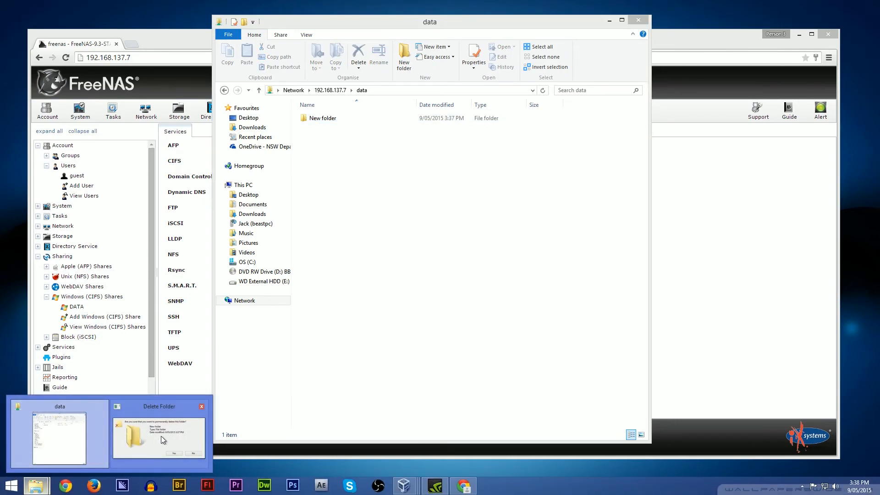
left_click(175, 453)
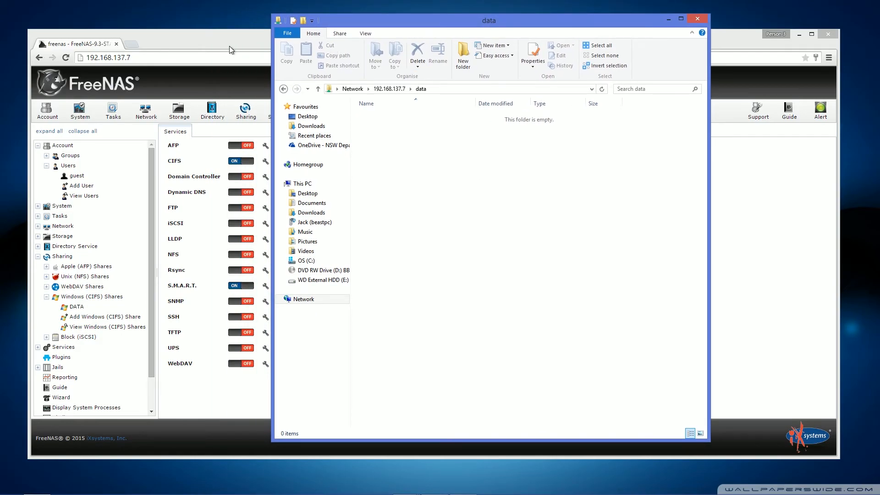
- Copy ubuntu-14.04.2-server-amd64.iso from the desktop folder into the data share window
left_click_drag(490, 20, 622, 12)
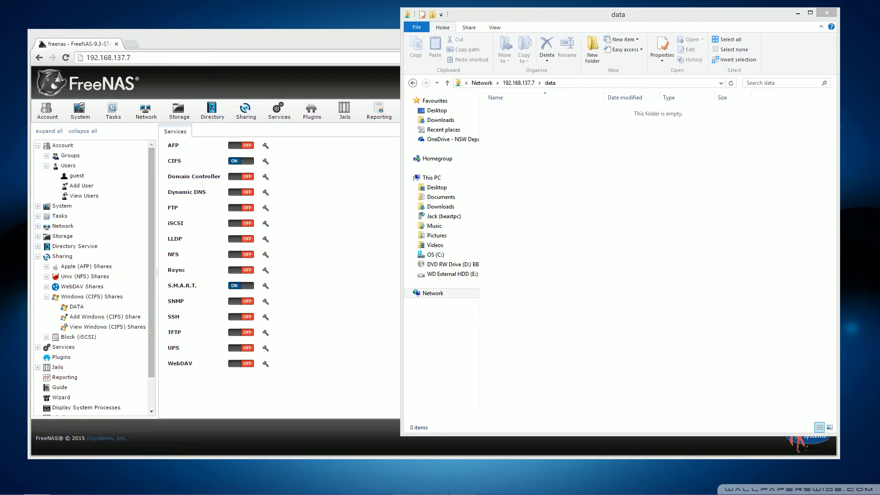
left_click_drag(443, 265, 834, 163)
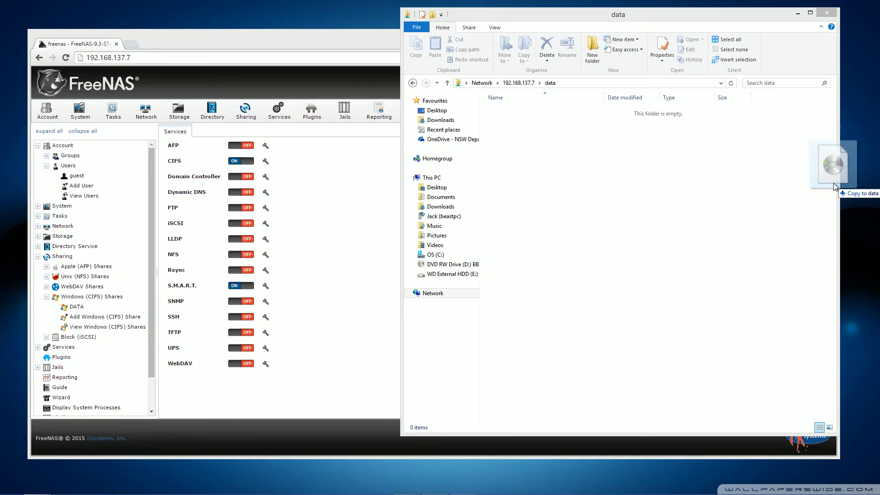
left_click_drag(834, 165, 678, 185)
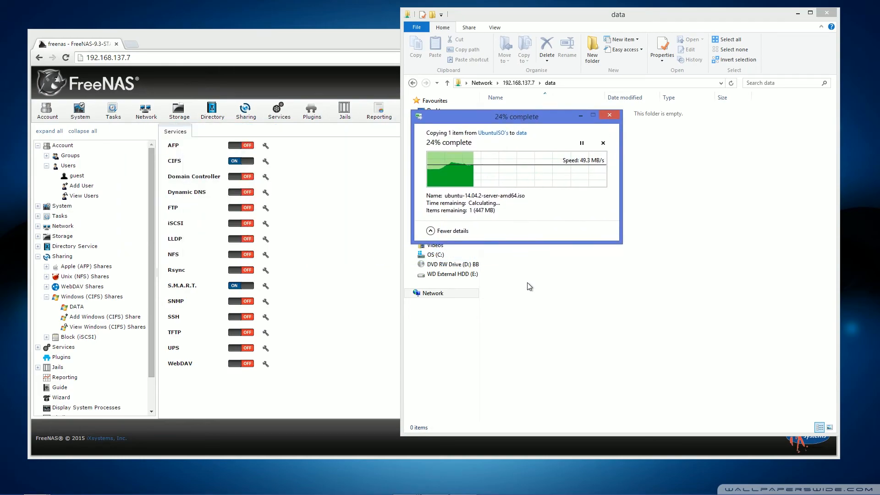
mouse_move(539, 306)
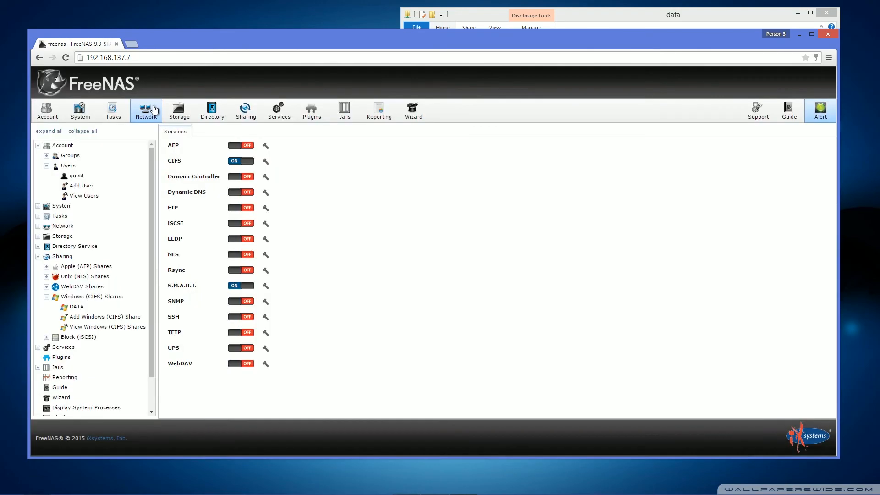
- Show the storage Volumes list, where the DATA volume now uses 587.6 MiB (2%)
left_click(178, 110)
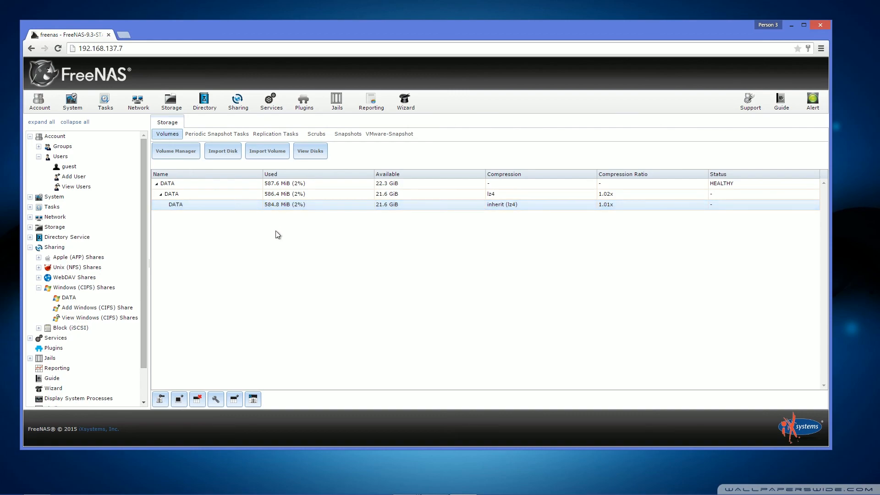
mouse_move(290, 285)
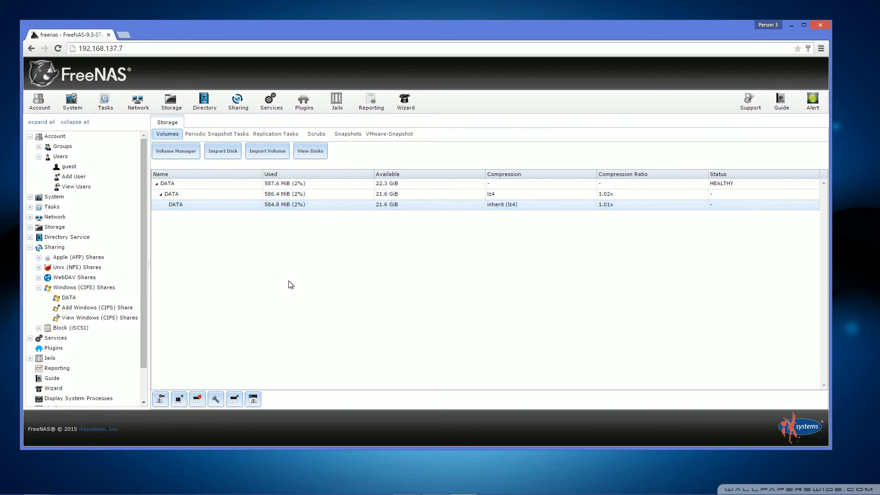
mouse_move(82, 203)
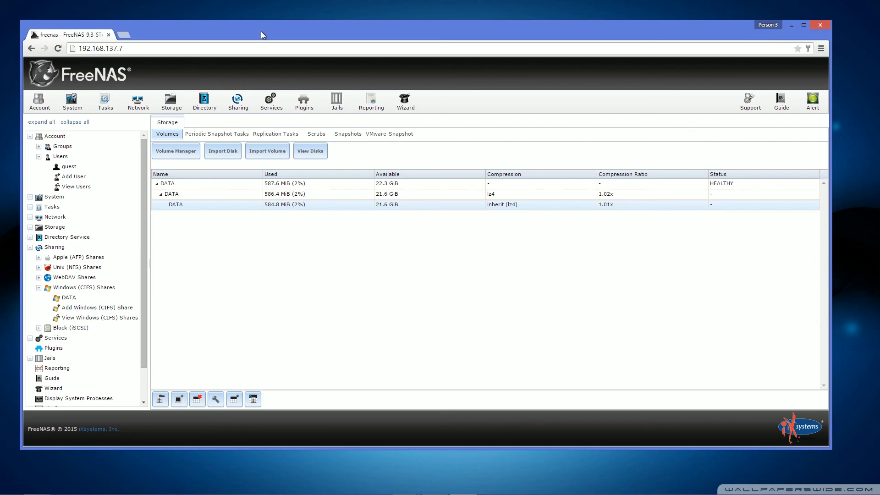
mouse_move(253, 115)
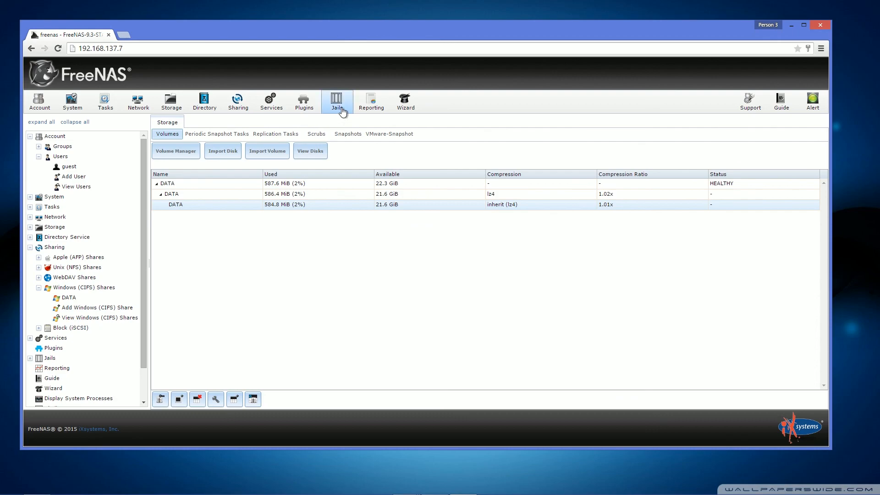
mouse_move(326, 4)
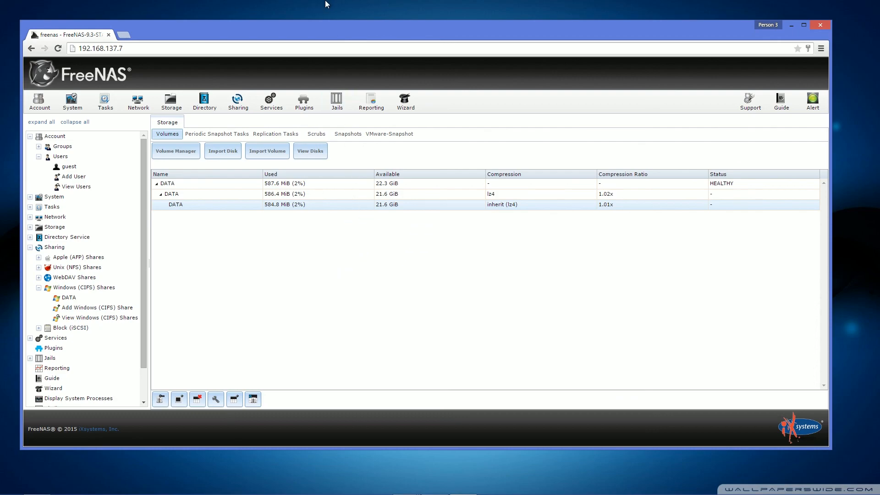
mouse_move(375, 289)
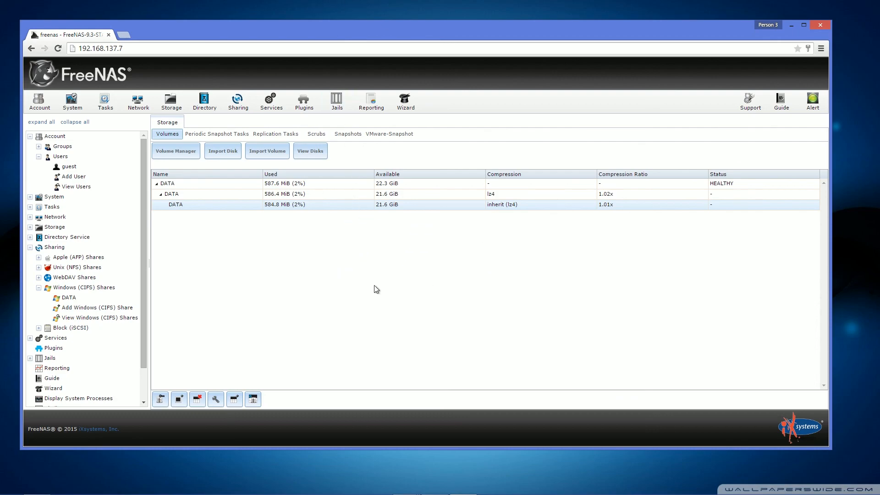